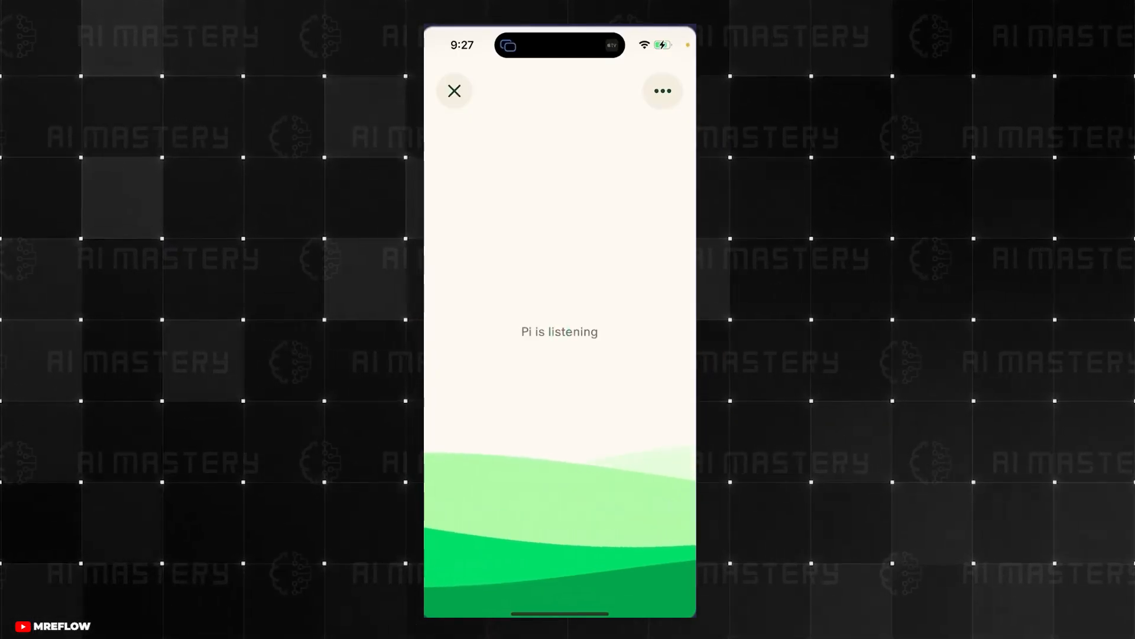
Leave the voice listening screen for Pi's grid of conversation starter cards
left_click(660, 91)
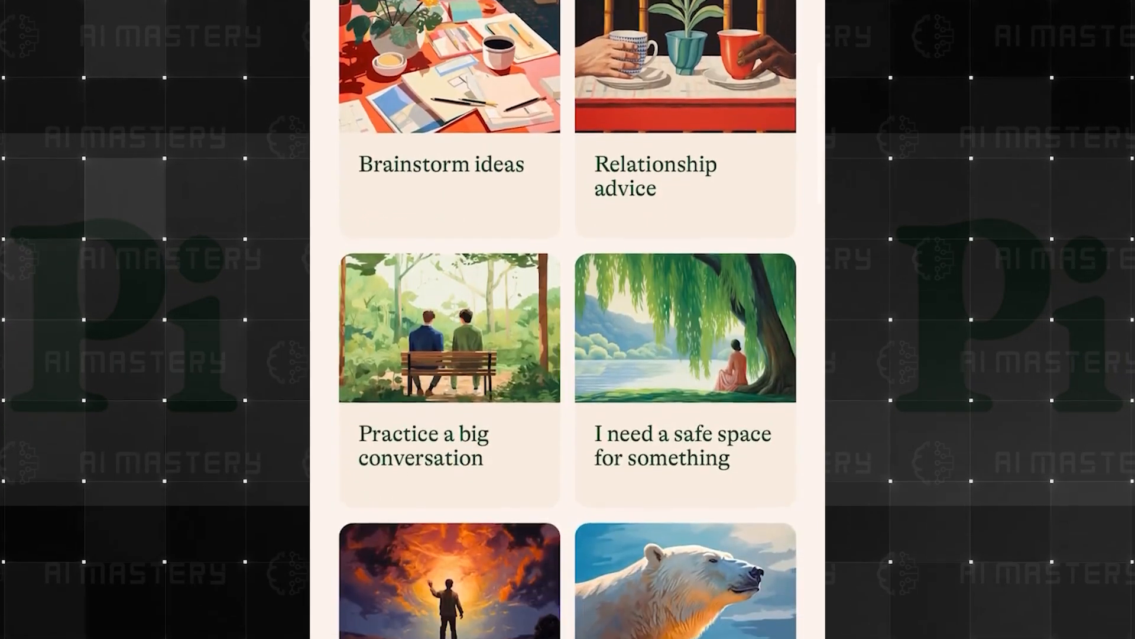
Scroll through the topic cards and Pi's reply listing interesting facts about AI
scroll("down", 3)
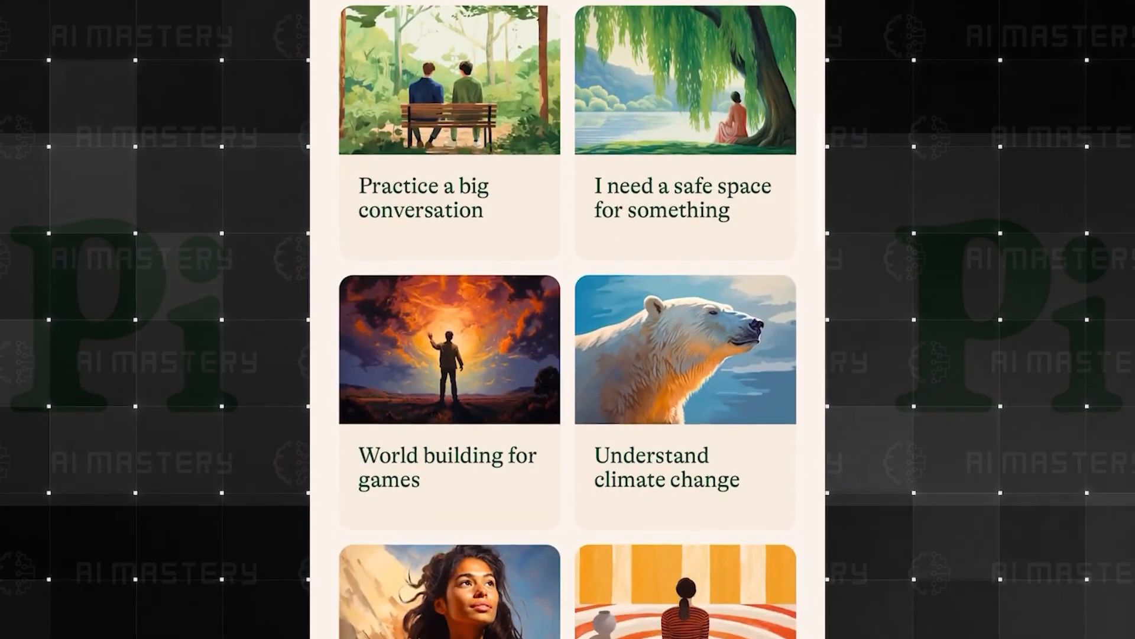
scroll("down", 3)
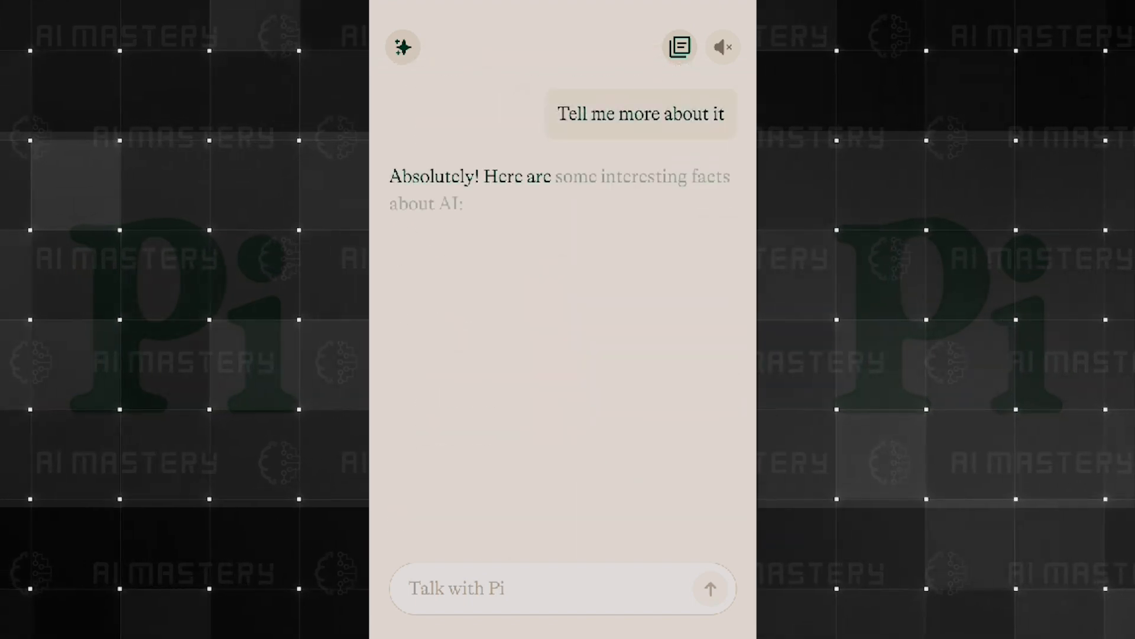
scroll("down", 3)
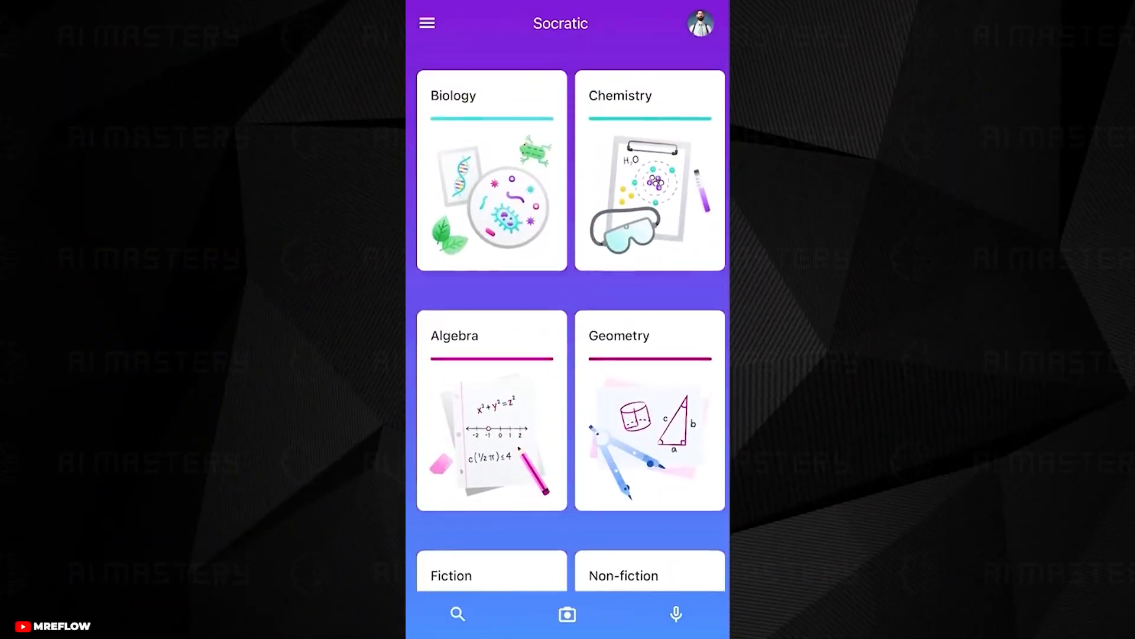
Scan the equation system 3x + 4y = 8, x + 2y = 4 and scroll its Explainers, Q&A and videos
left_click(566, 614)
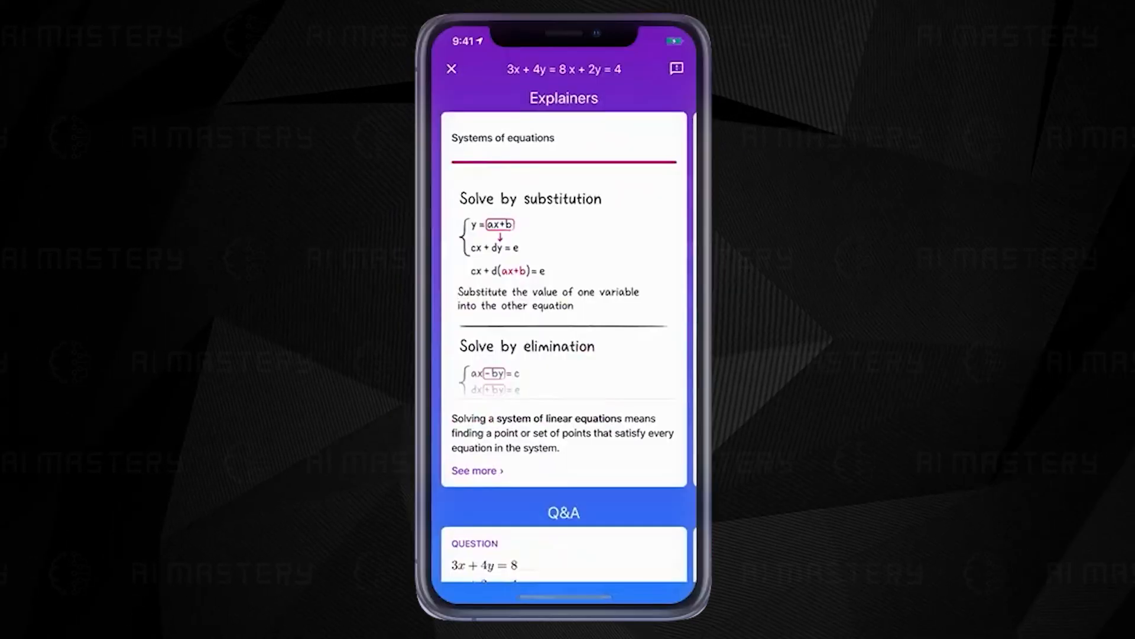
scroll("up", 3)
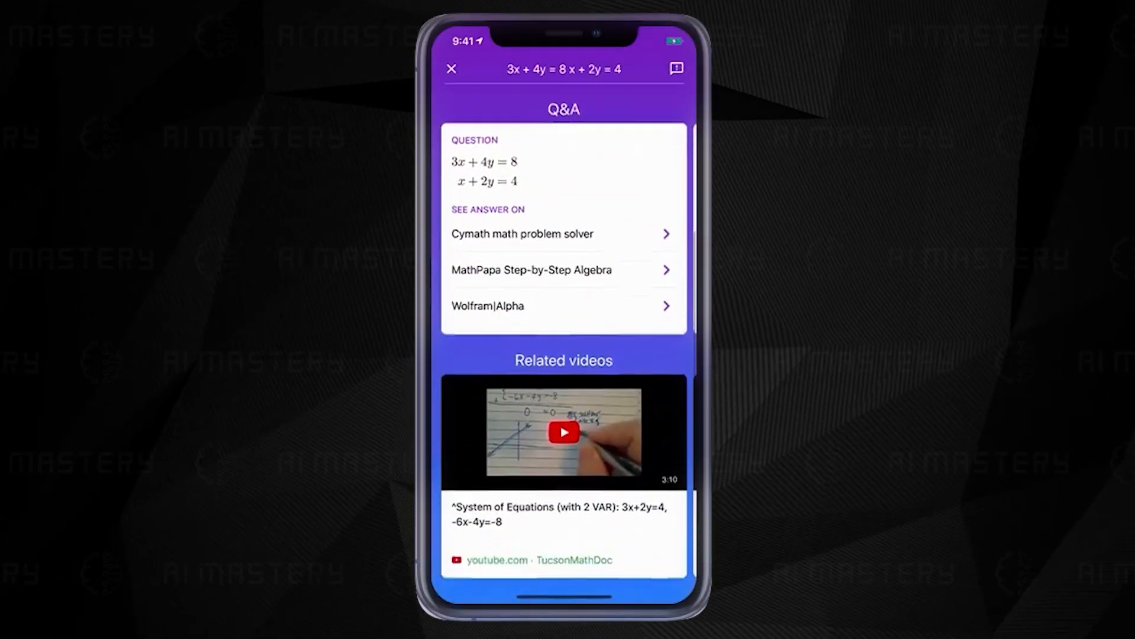
scroll("down", 3)
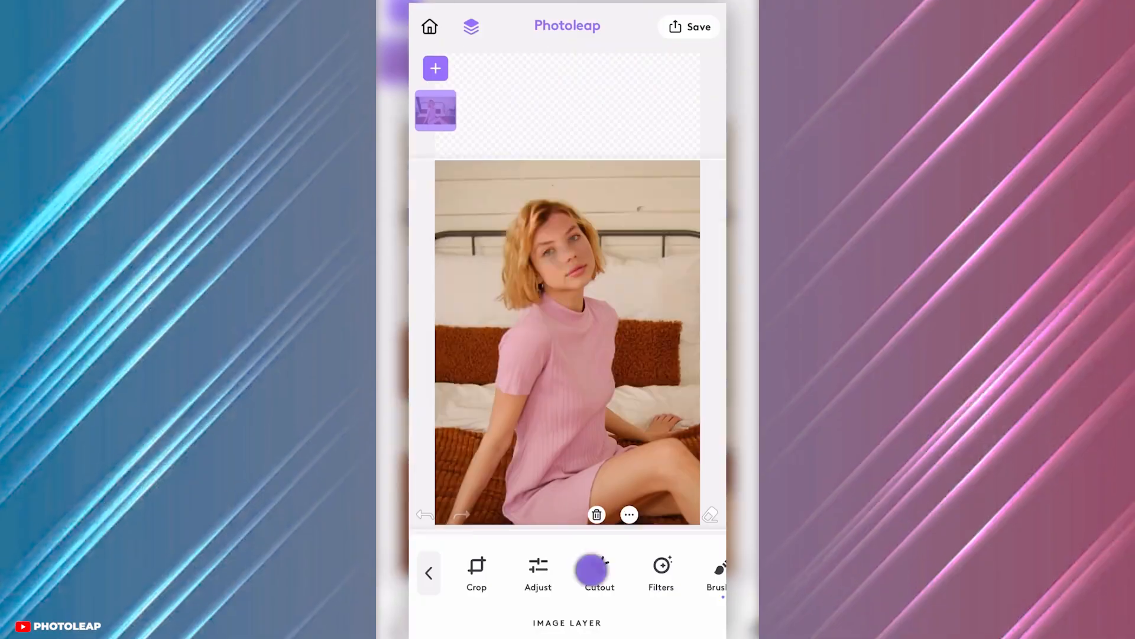
Cut the woman out of her background and stack pyramid, desert and cloud layers into a composite
left_click(599, 573)
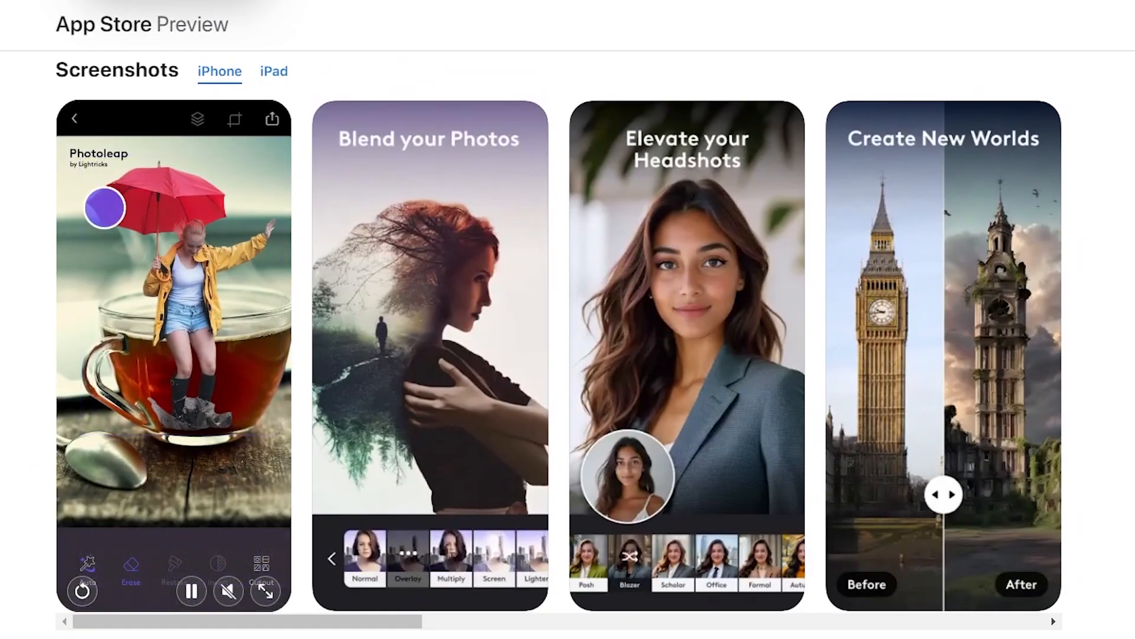
left_click(174, 326)
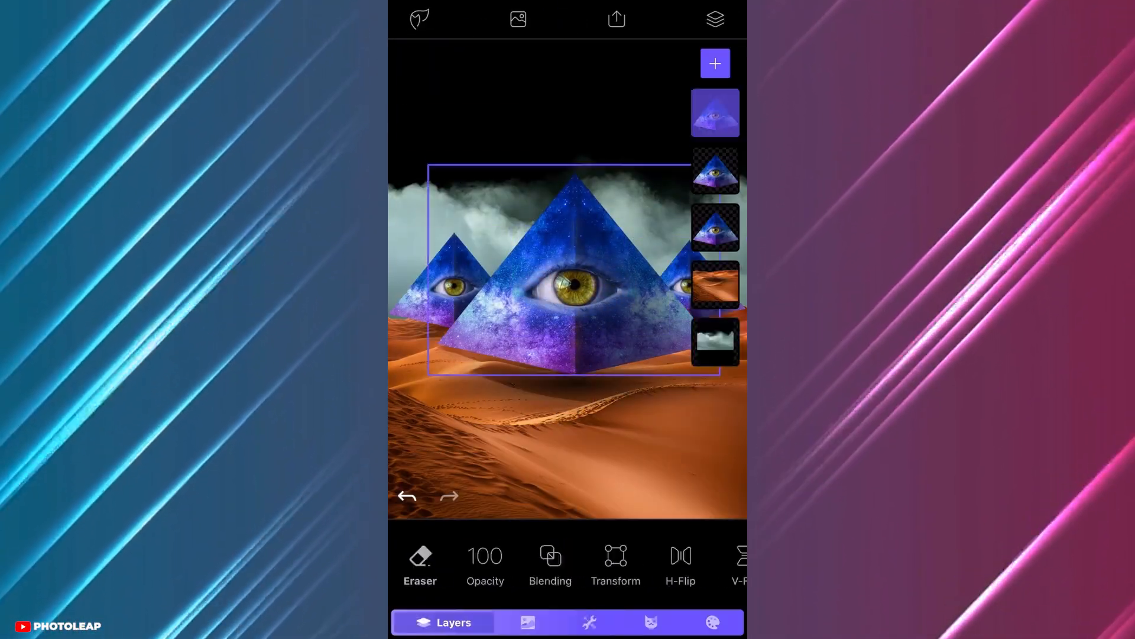
left_click(550, 565)
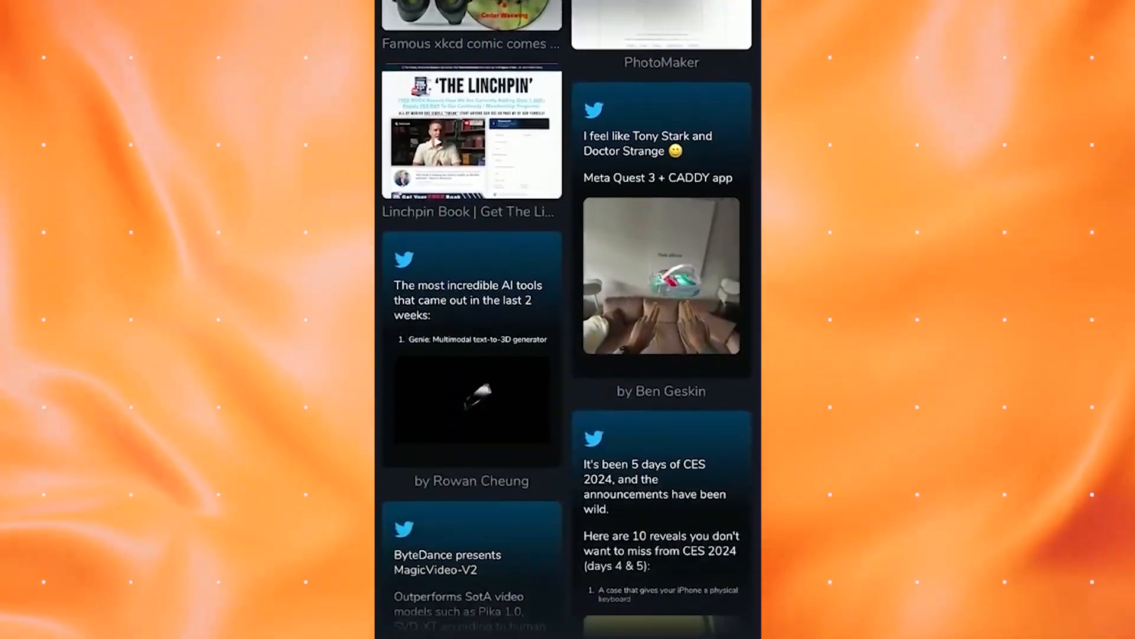
Browse saved items and visit the source page of the saved sneakers
scroll("down", 3)
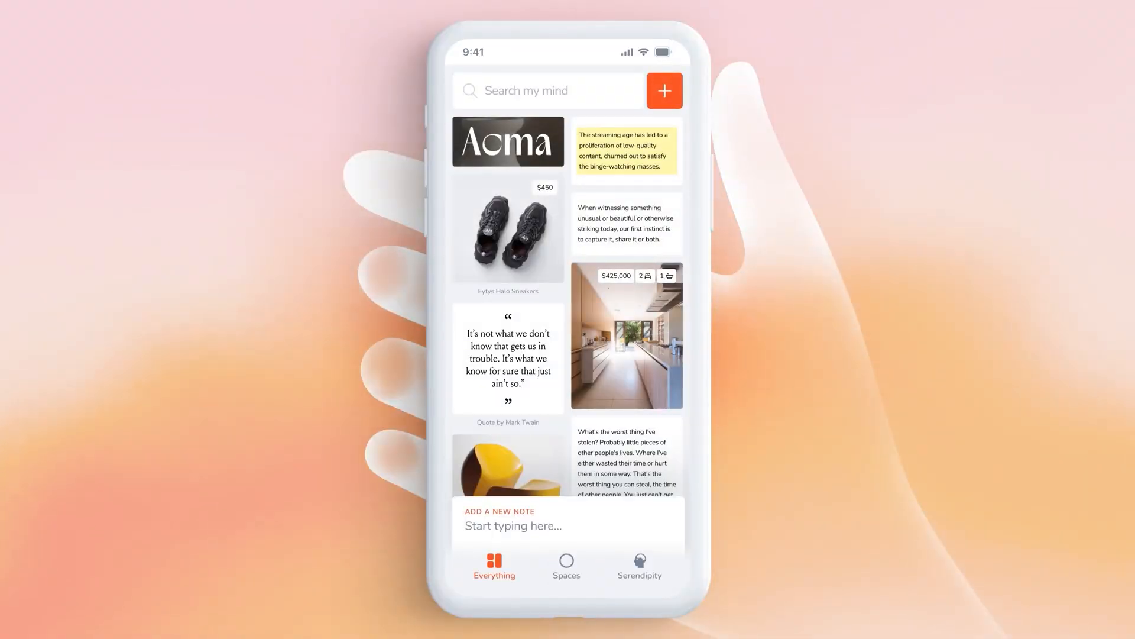
left_click(507, 231)
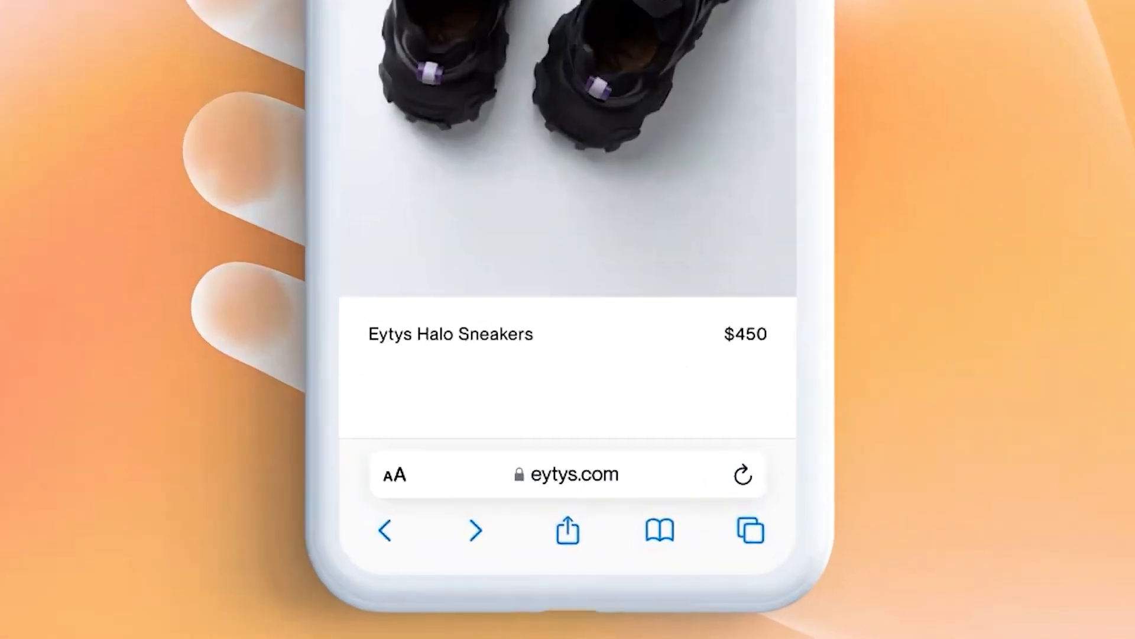
left_click(567, 530)
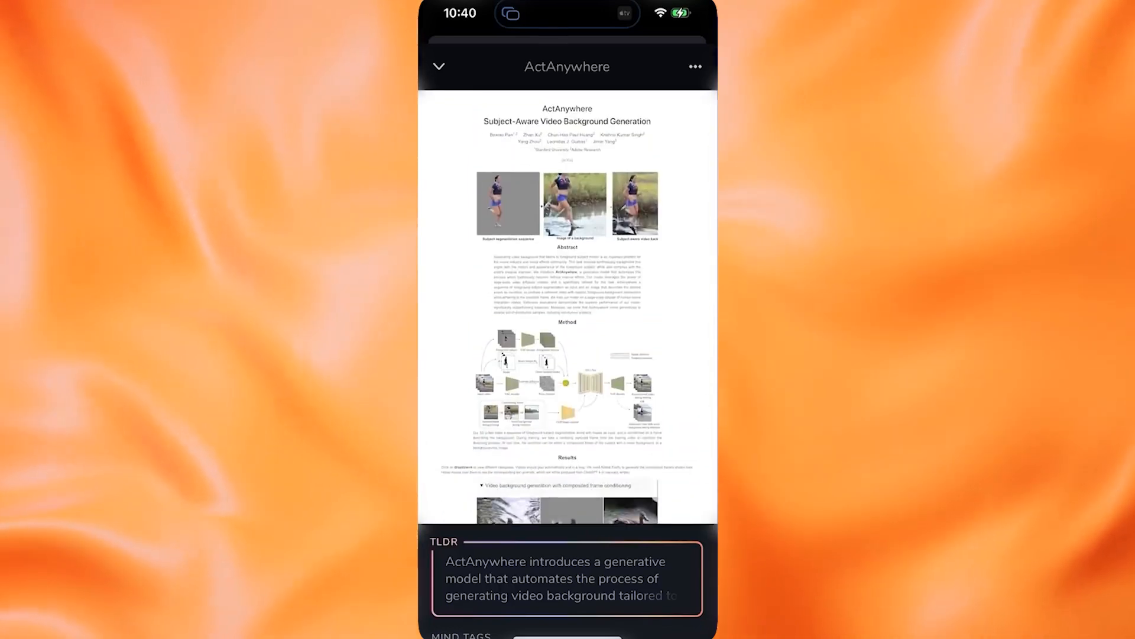
Share a YouTube video from the channel's popular list into mymind
scroll("down", 3)
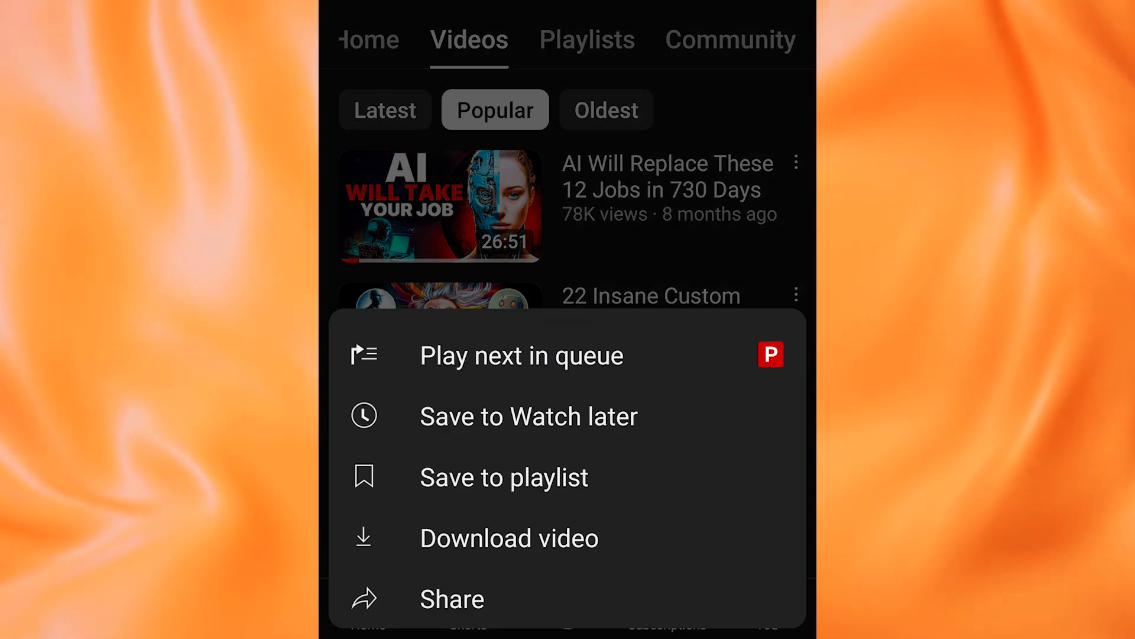
left_click(451, 599)
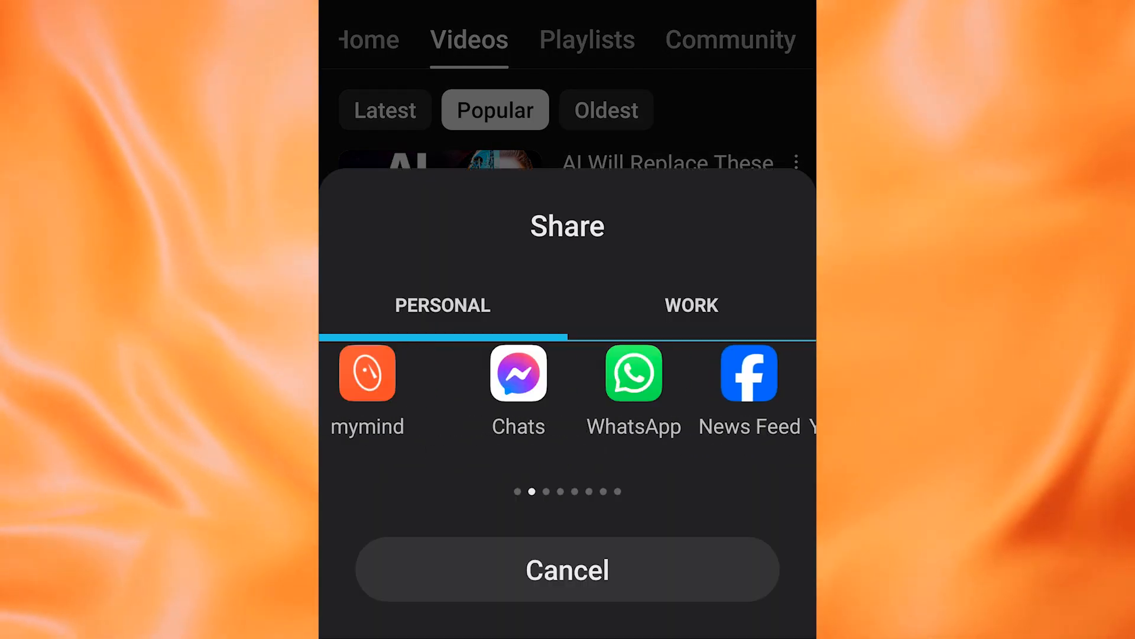
left_click(367, 374)
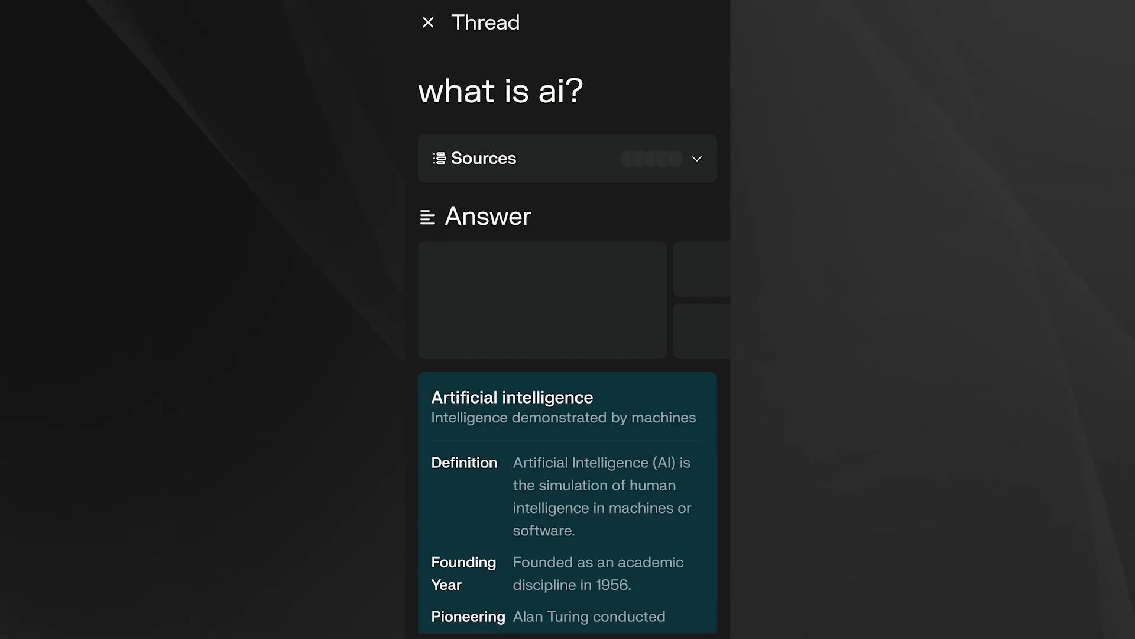
Read the 'what is ai?' thread, then browse the Discover news feed stories
scroll("down", 3)
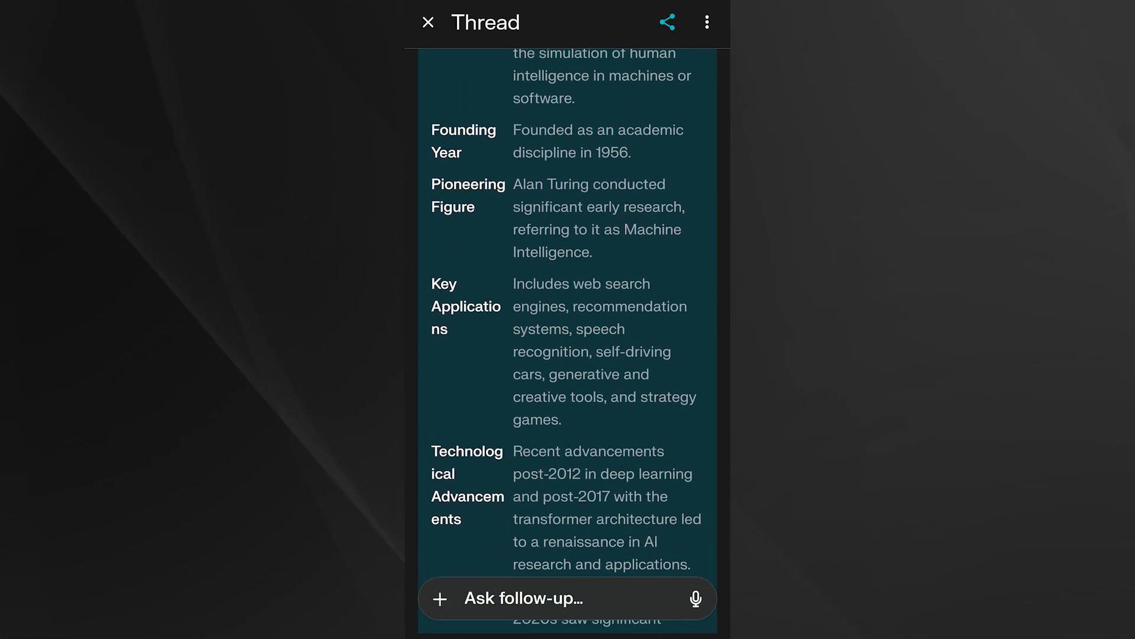
left_click(427, 22)
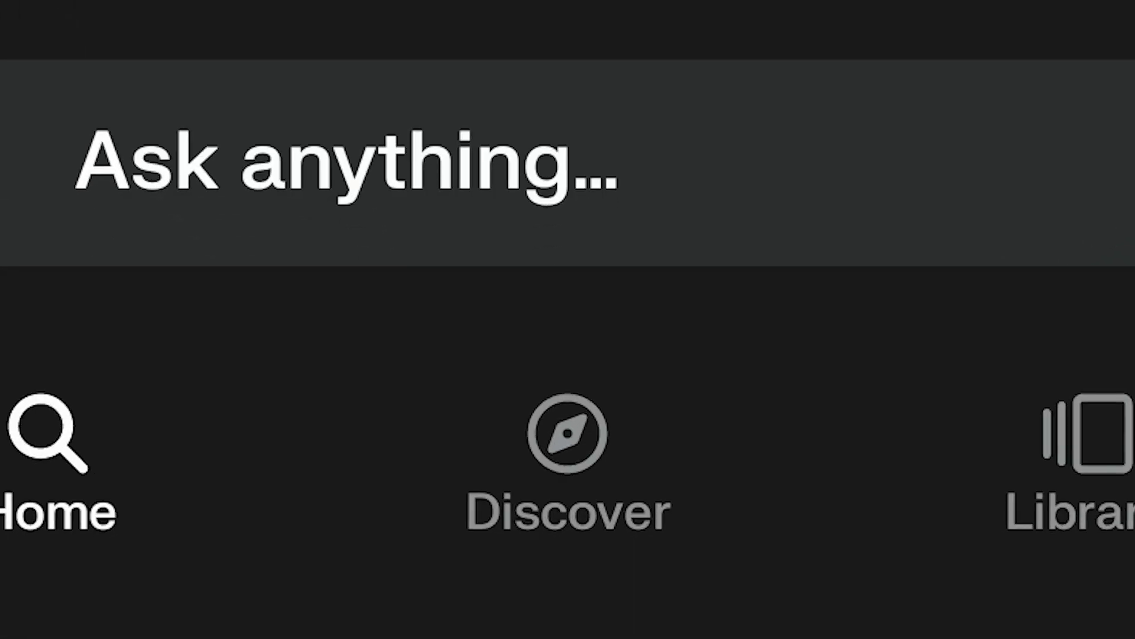
left_click(568, 434)
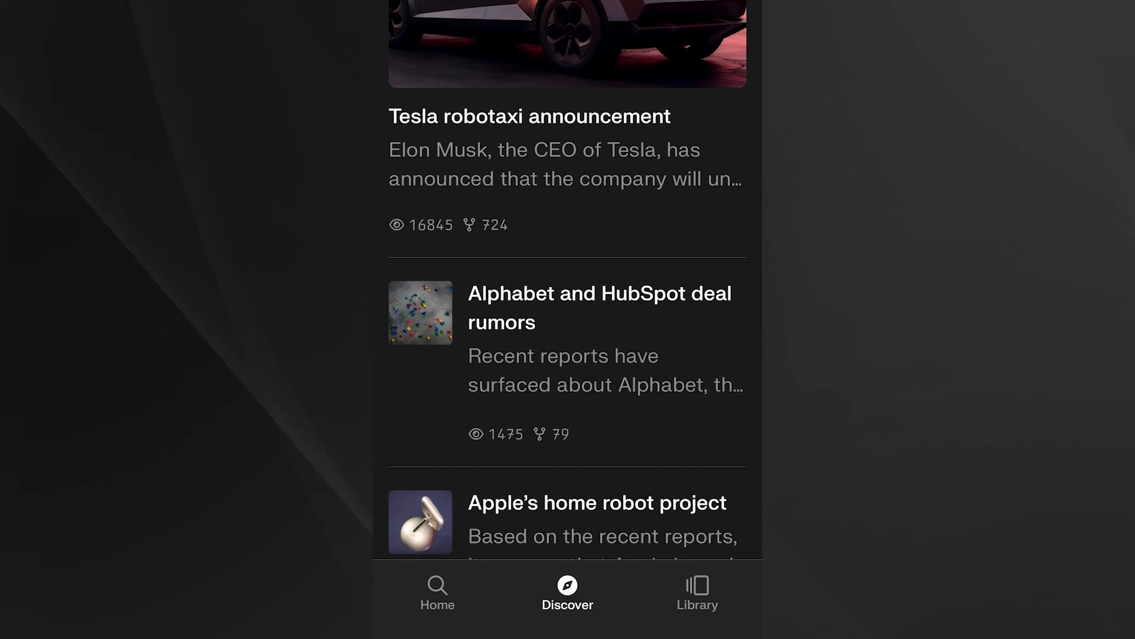
scroll("down", 3)
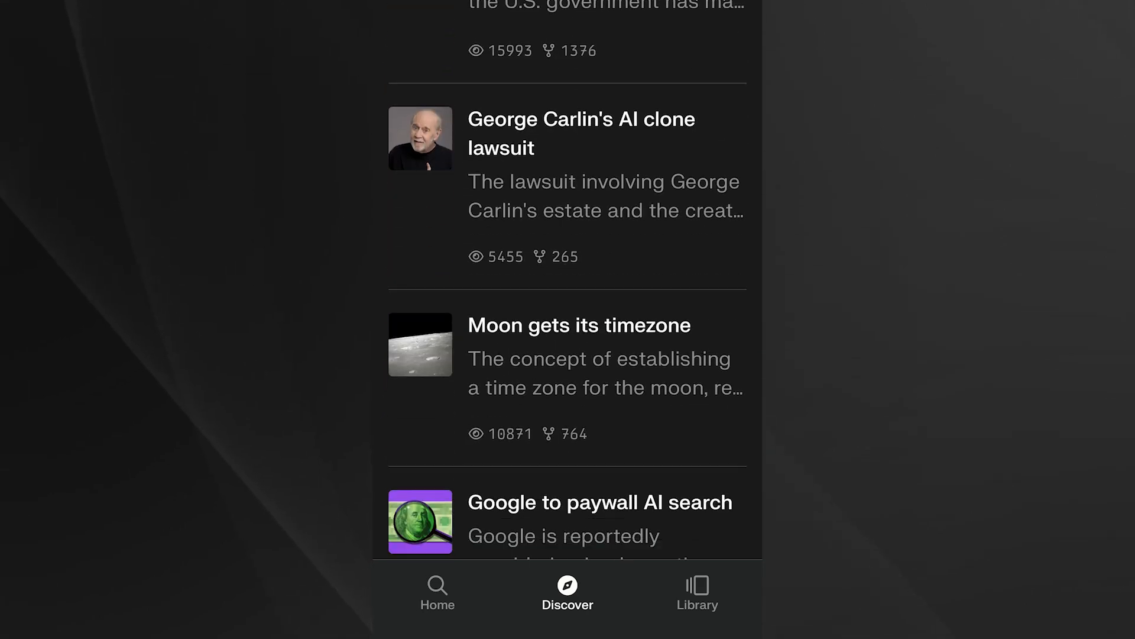
scroll("down", 3)
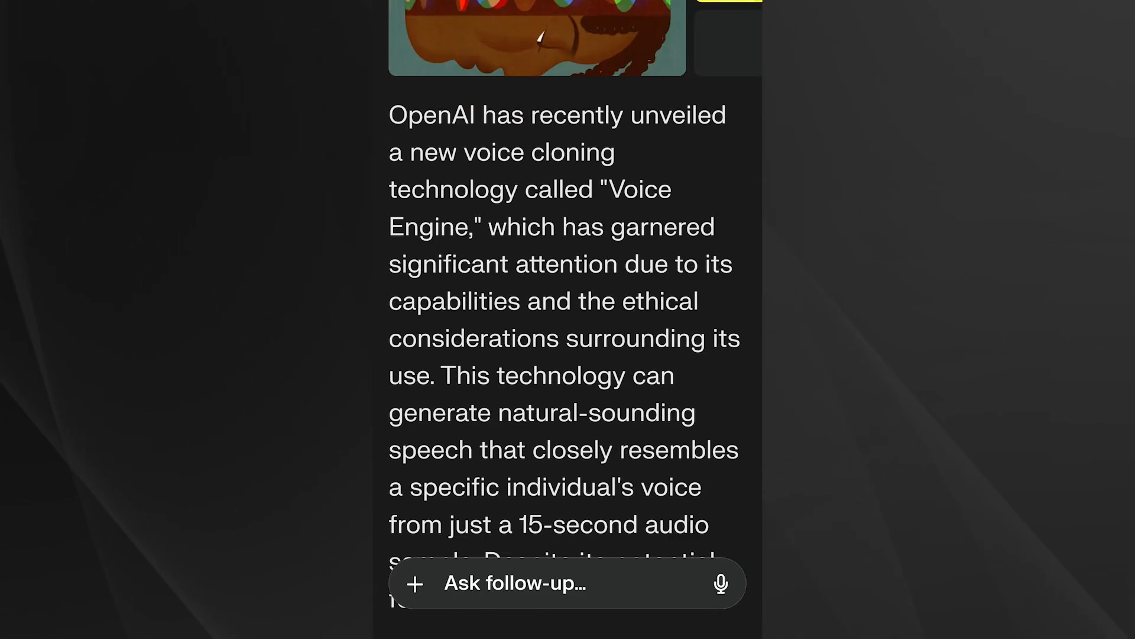
scroll("down", 3)
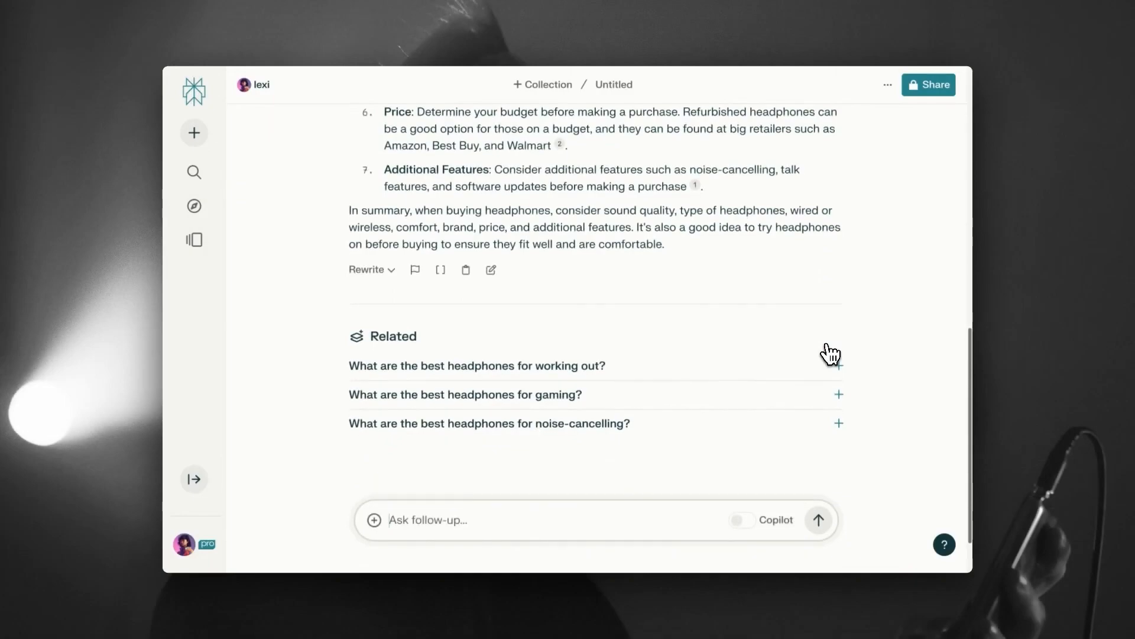
mouse_move(371, 270)
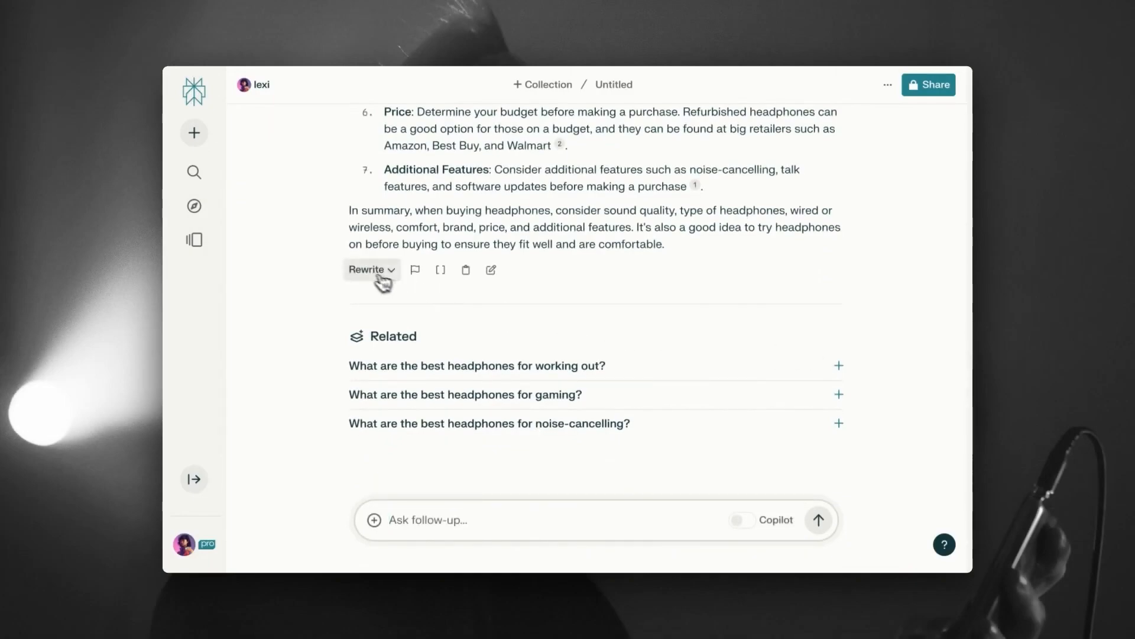
Regenerate the headphone buying advice, then learn more about upgrading to Pro in Settings
left_click(742, 520)
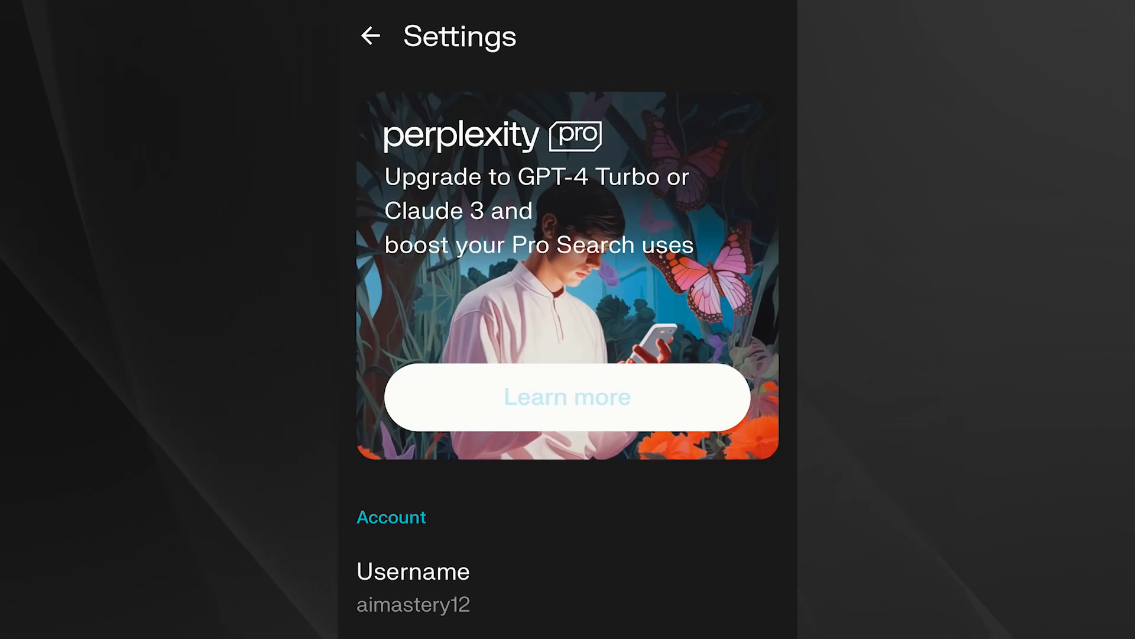
left_click(567, 396)
type("Hello fans of Ai mastery chann")
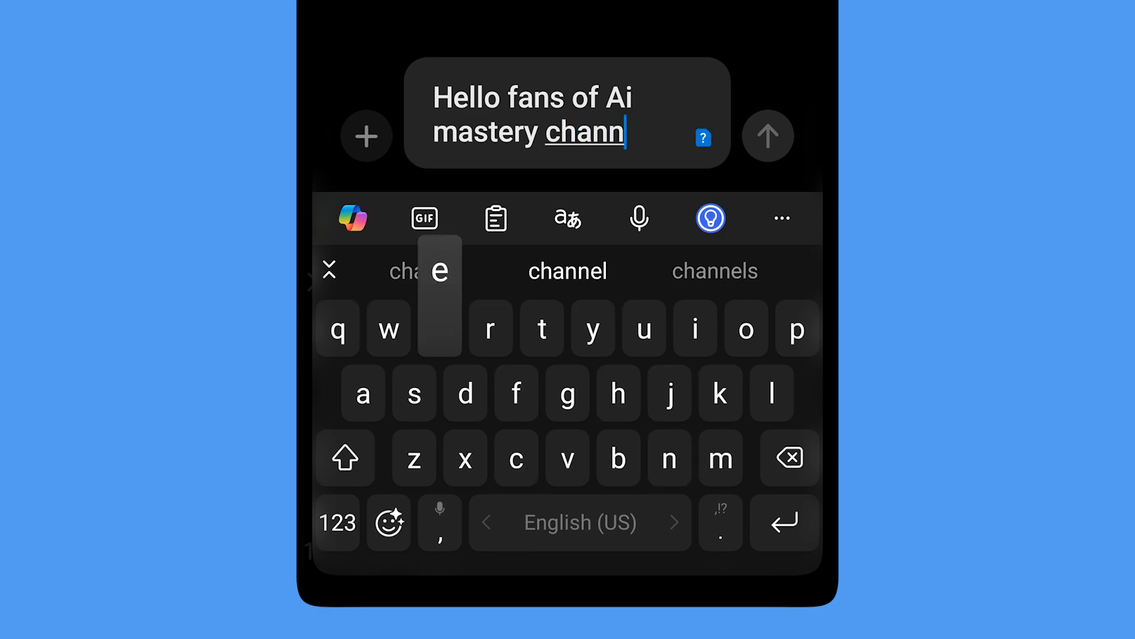
Browse SwiftKey's list of translation languages
left_click(567, 218)
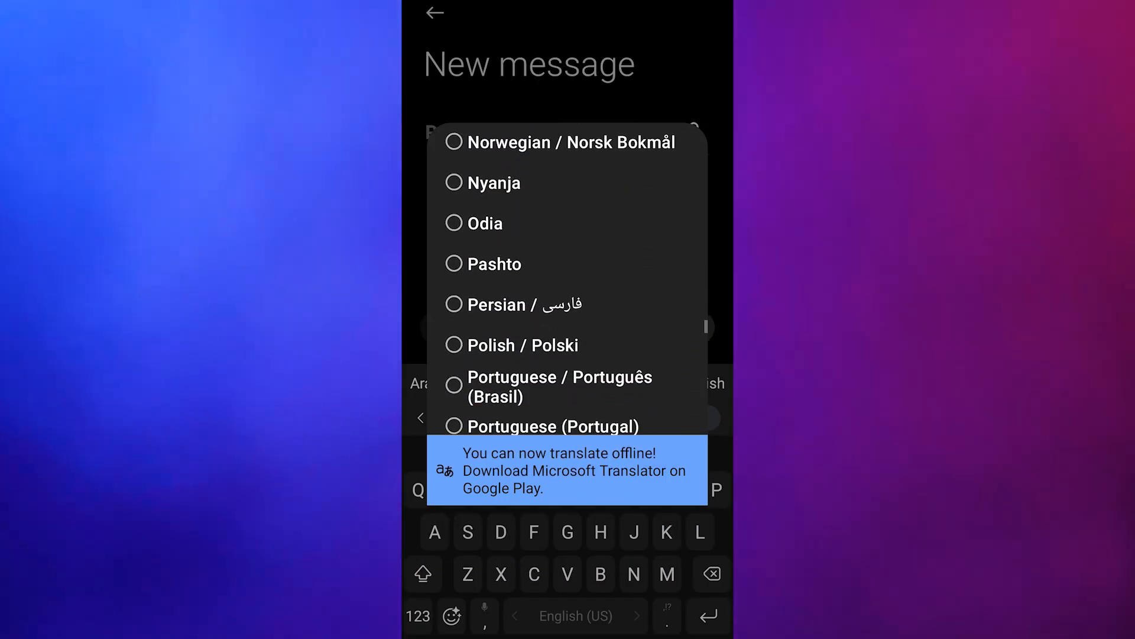
scroll("down", 3)
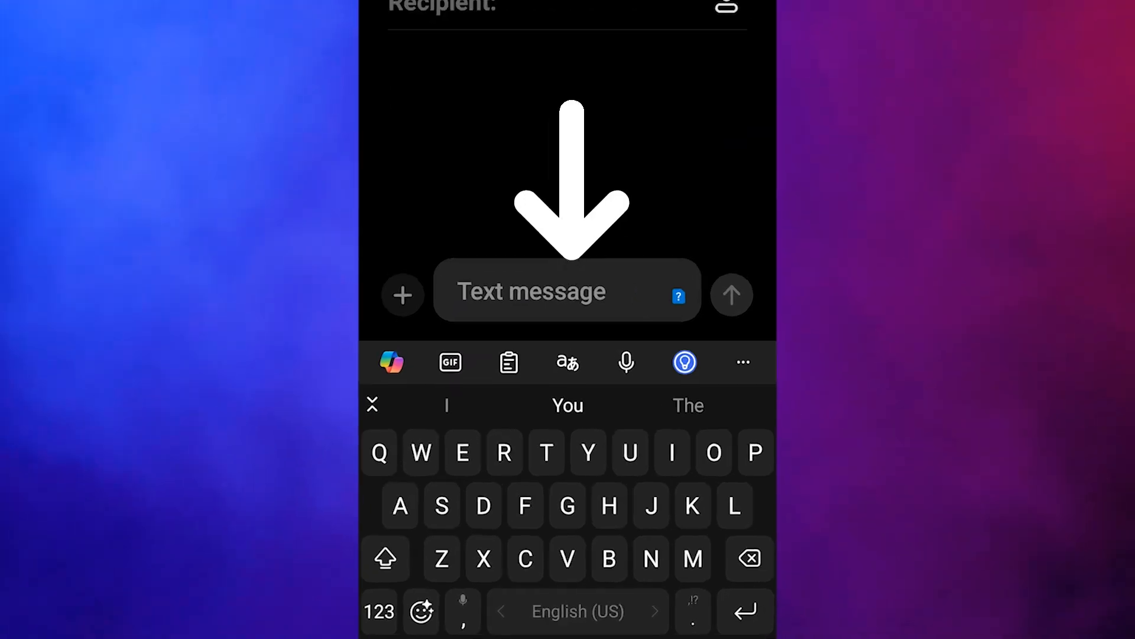
Translate 'Please like and subscribe' from English into Spanish in the message
left_click(683, 362)
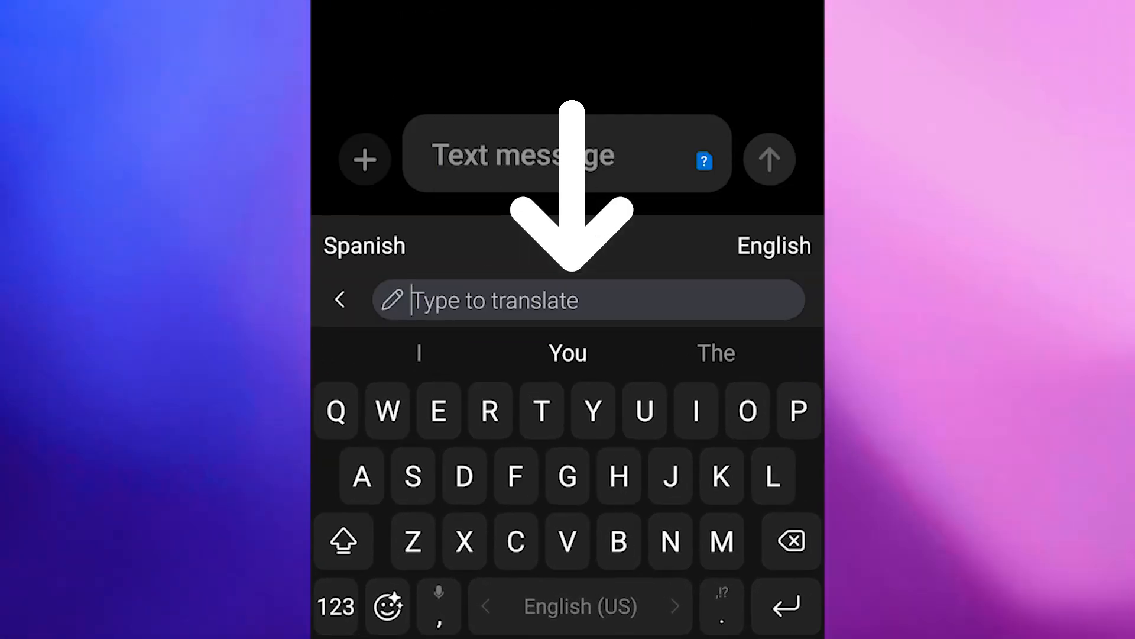
type("Please like")
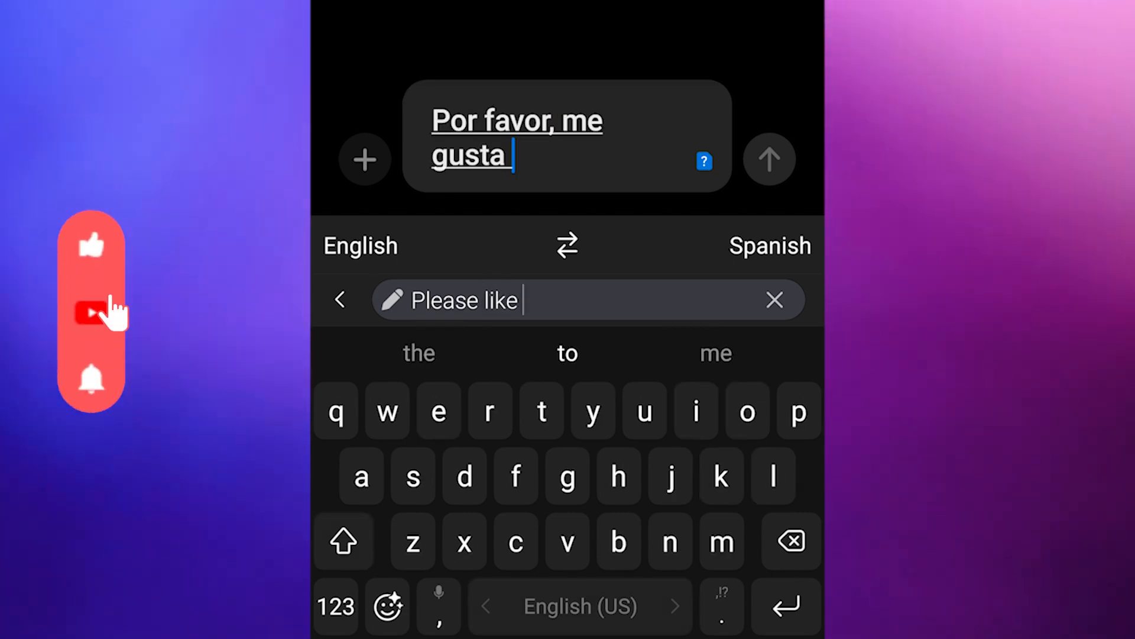
type("and su")
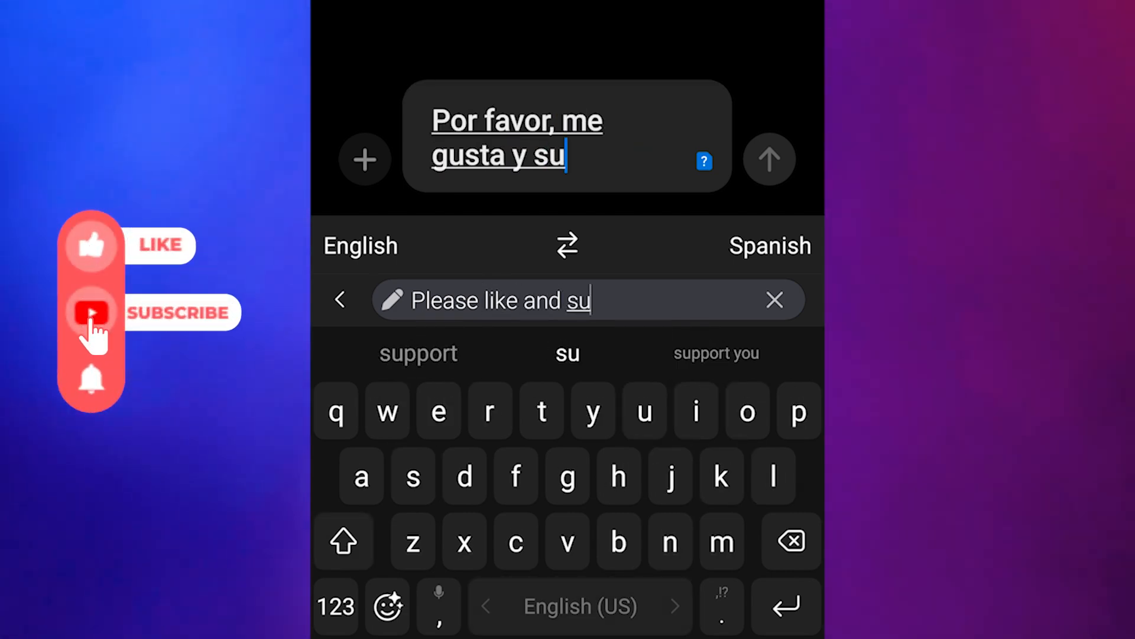
type("bc")
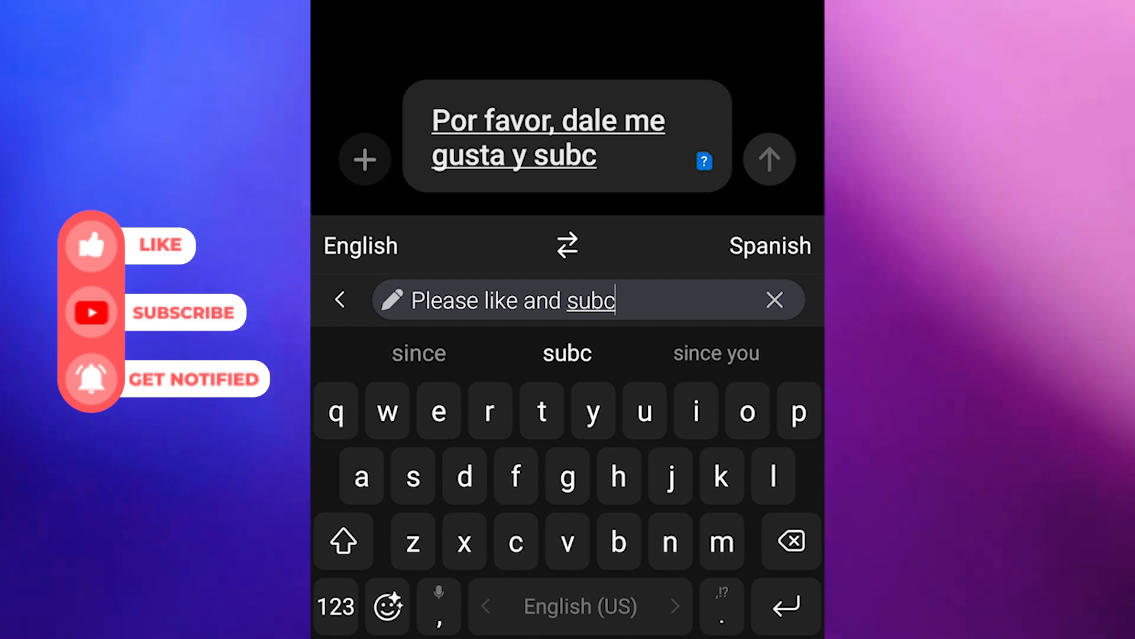
type("ri")
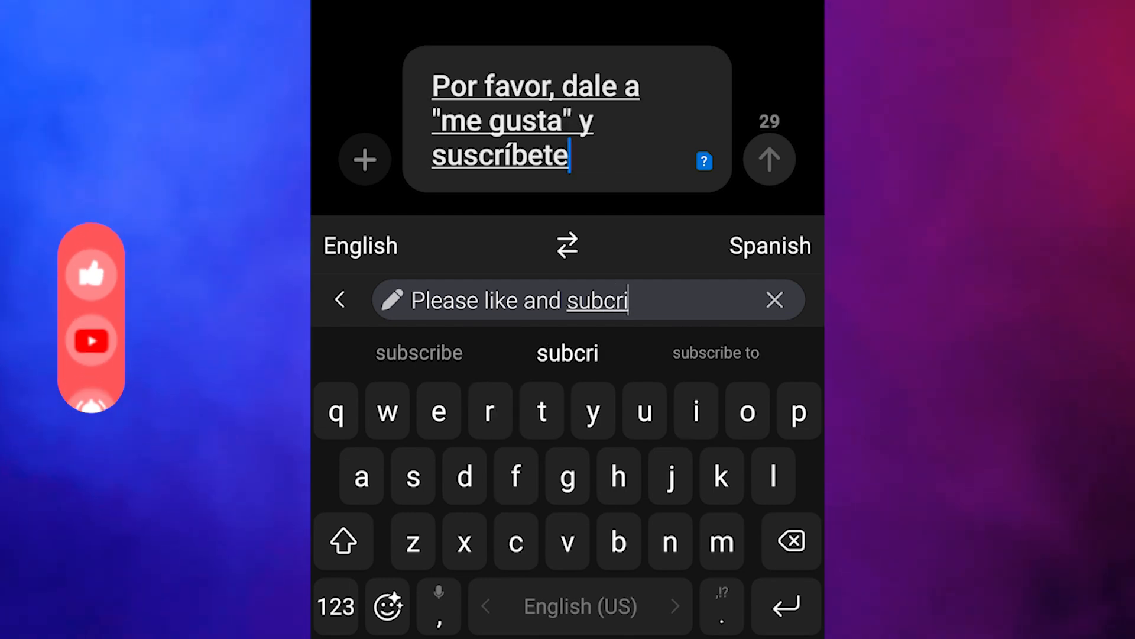
left_click(418, 353)
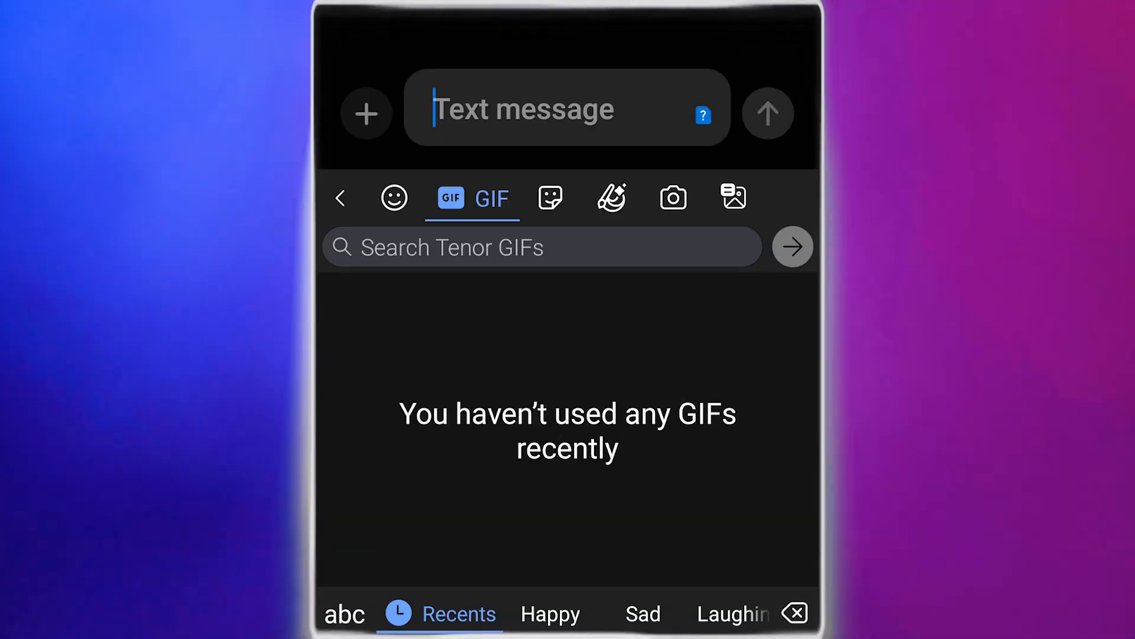
Generate a DALL·E 3 image of a robot holding paper with the words 'Ai mastery'
left_click(612, 198)
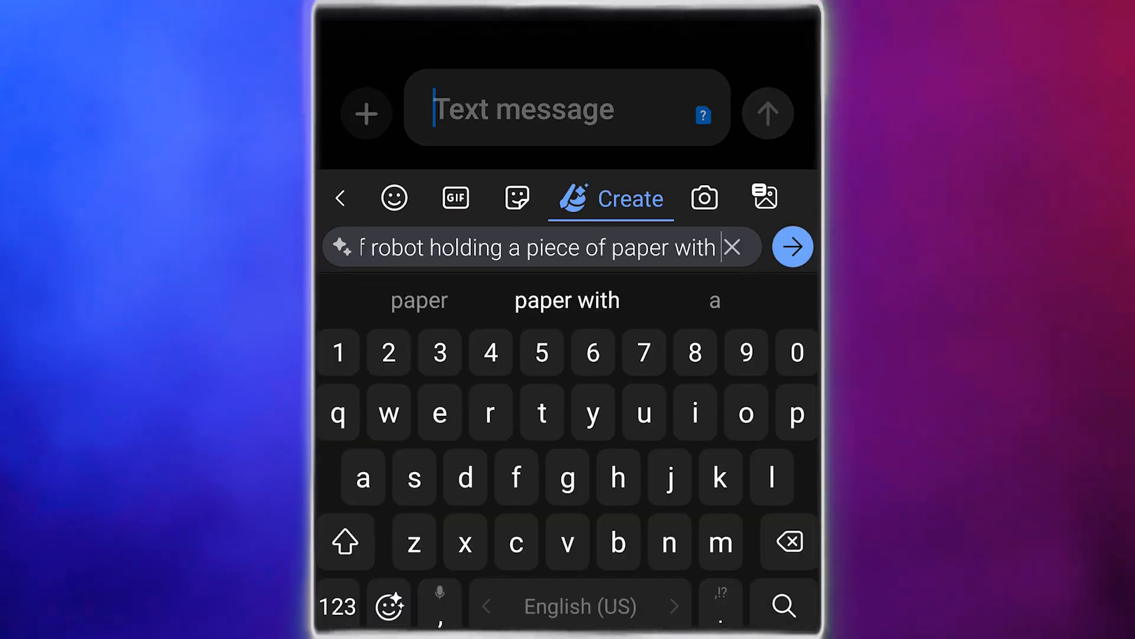
type("the word \"Ai mastery\"")
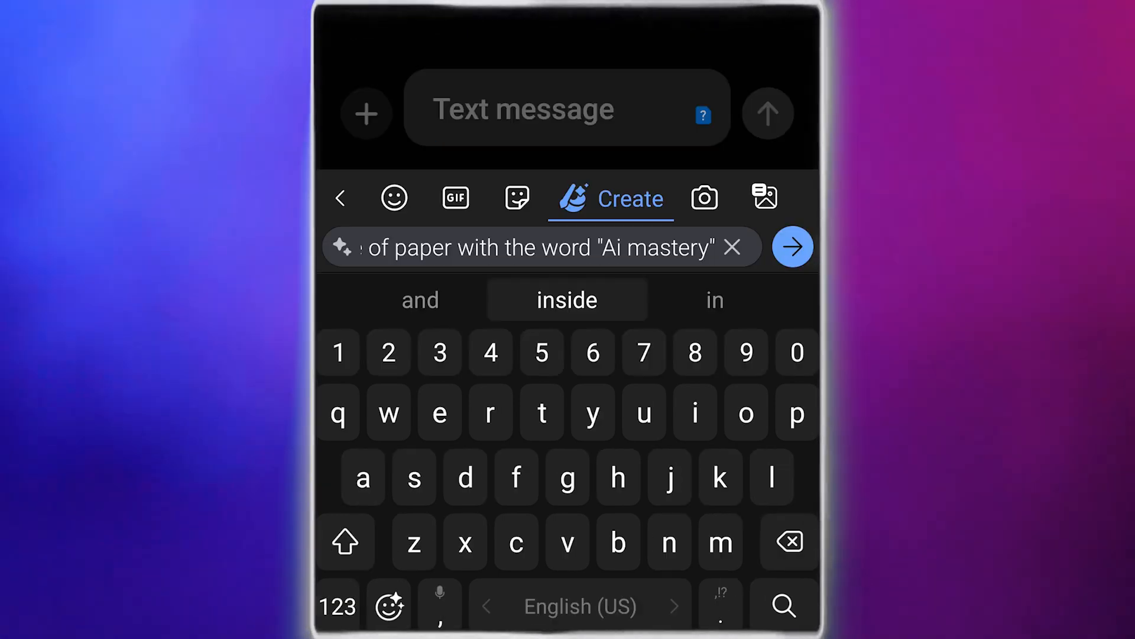
left_click(567, 300)
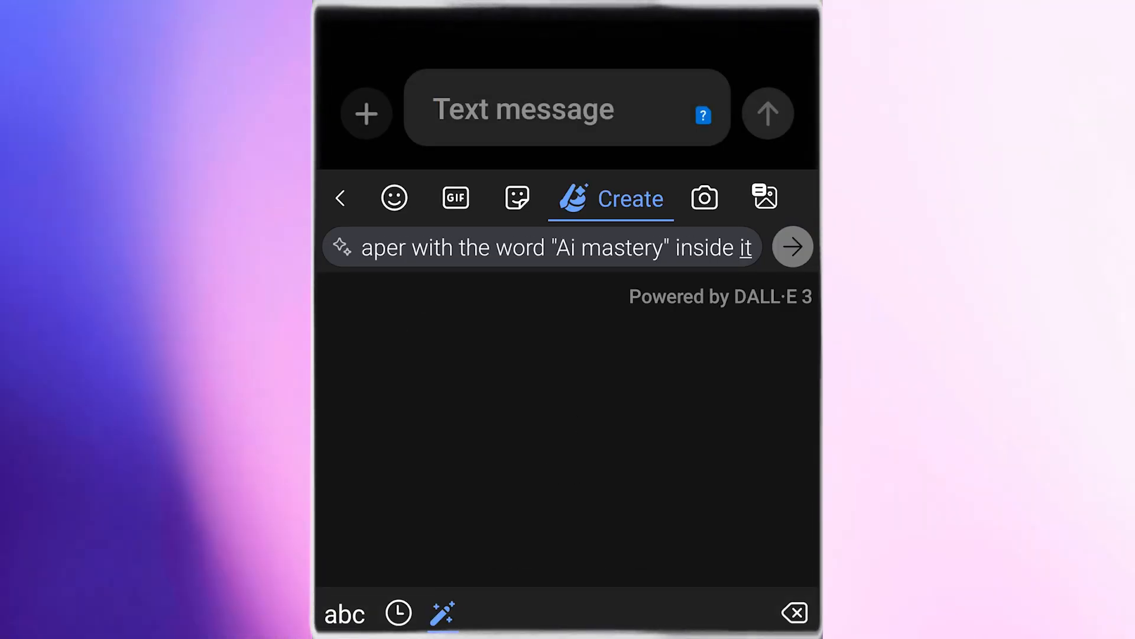
left_click(792, 246)
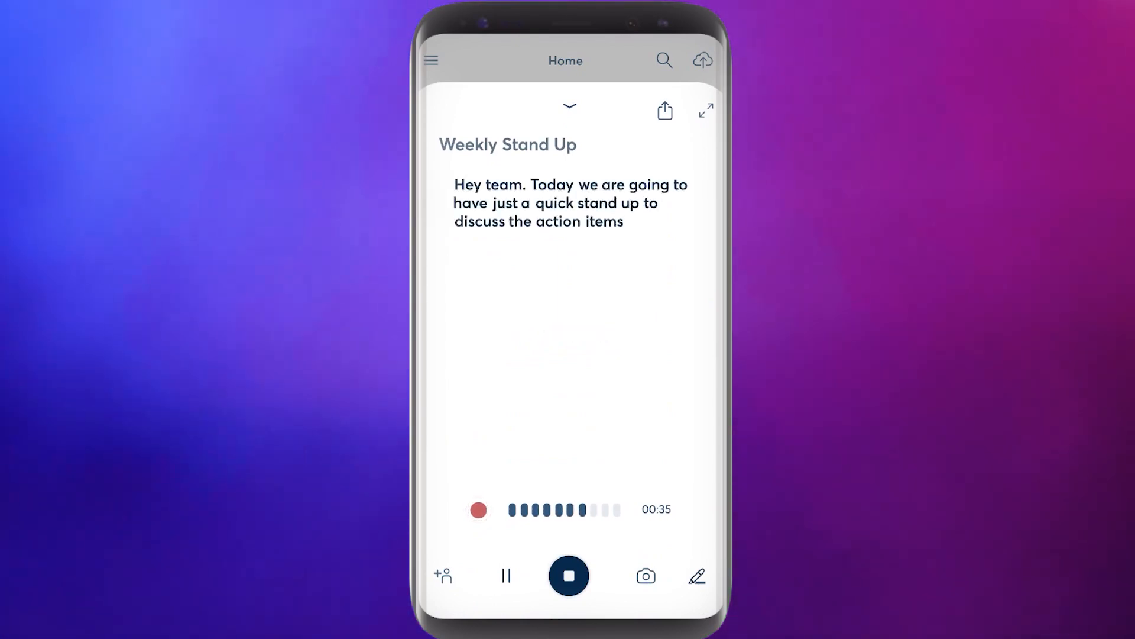
From today's notes, open the 9:33 AM note and scroll its conversation transcript
left_click(569, 576)
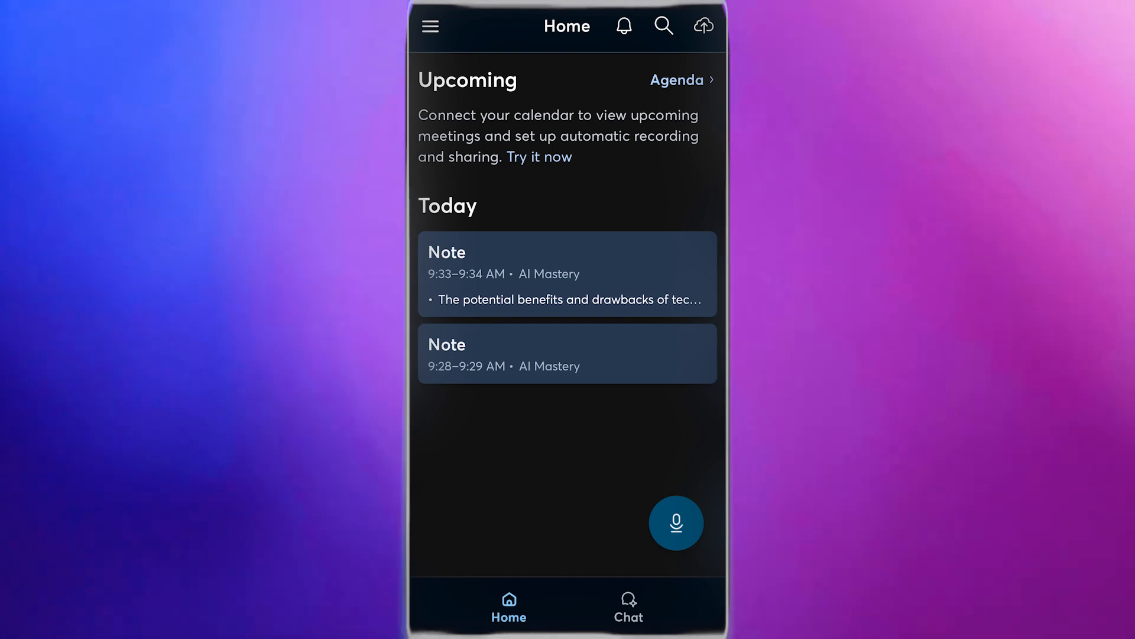
left_click(567, 273)
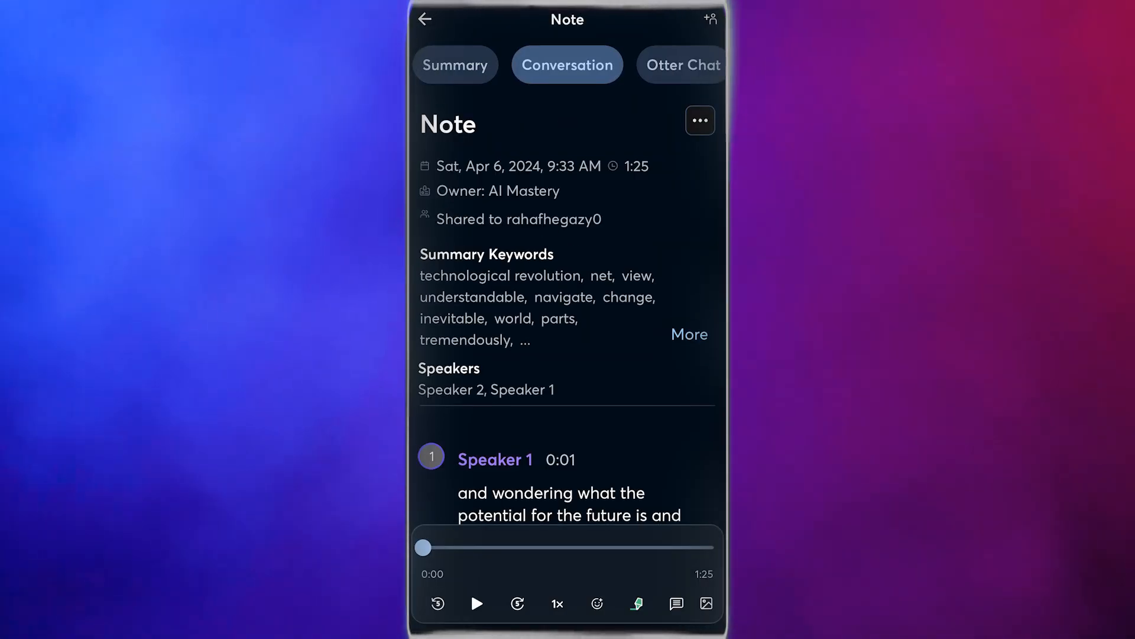
scroll("down", 3)
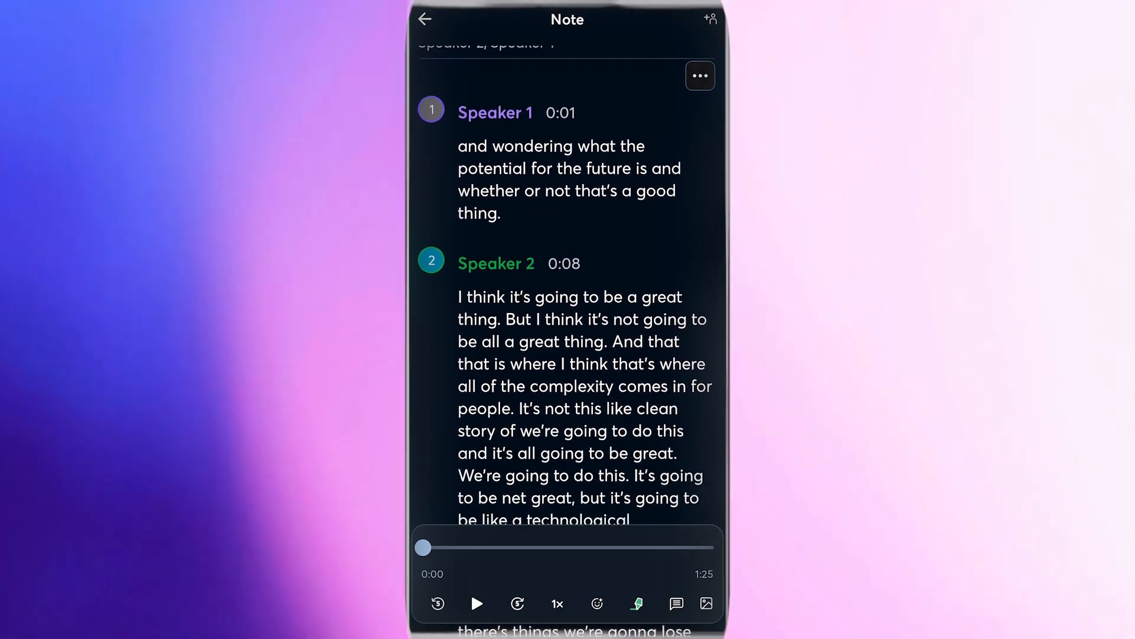
scroll("down", 3)
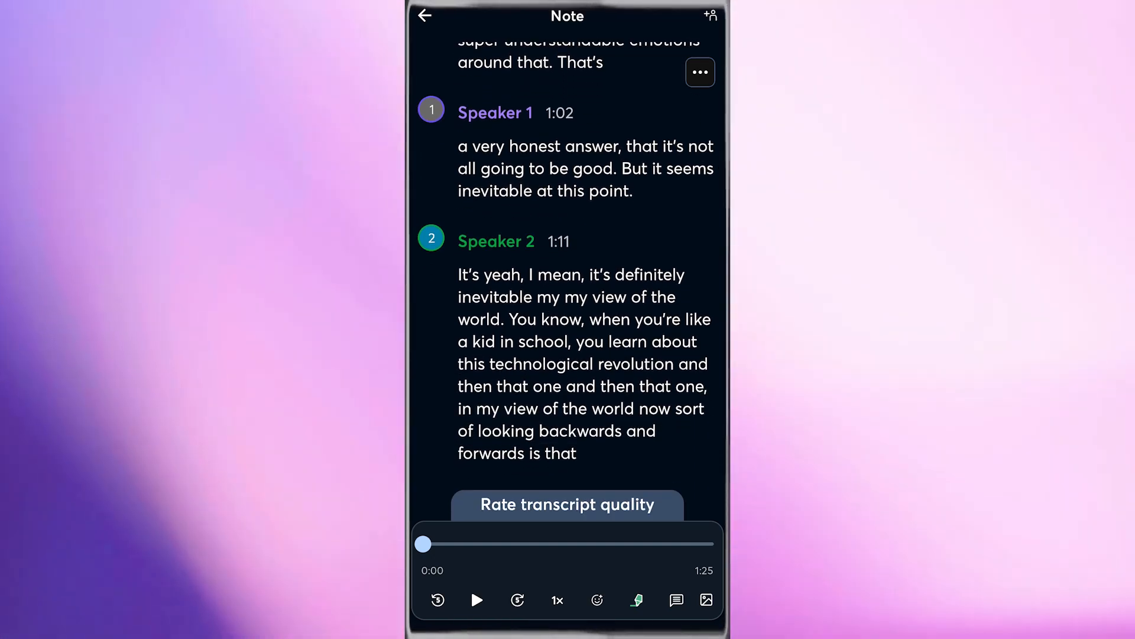
Review the note's summary keywords, two speakers and longer recording transcript
left_click(497, 60)
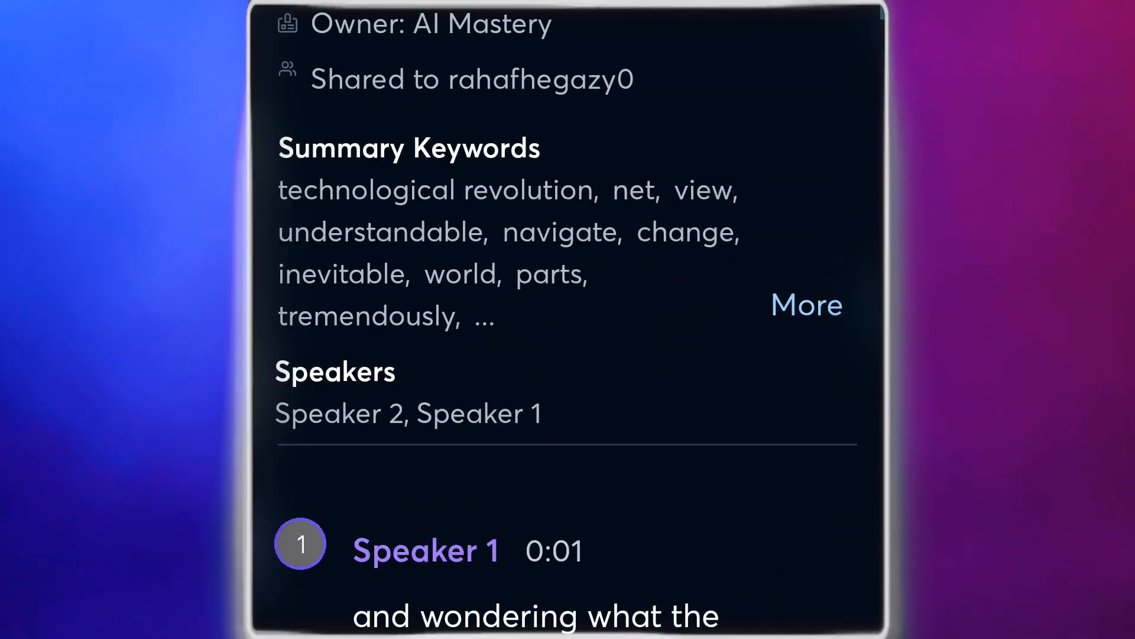
left_click(805, 304)
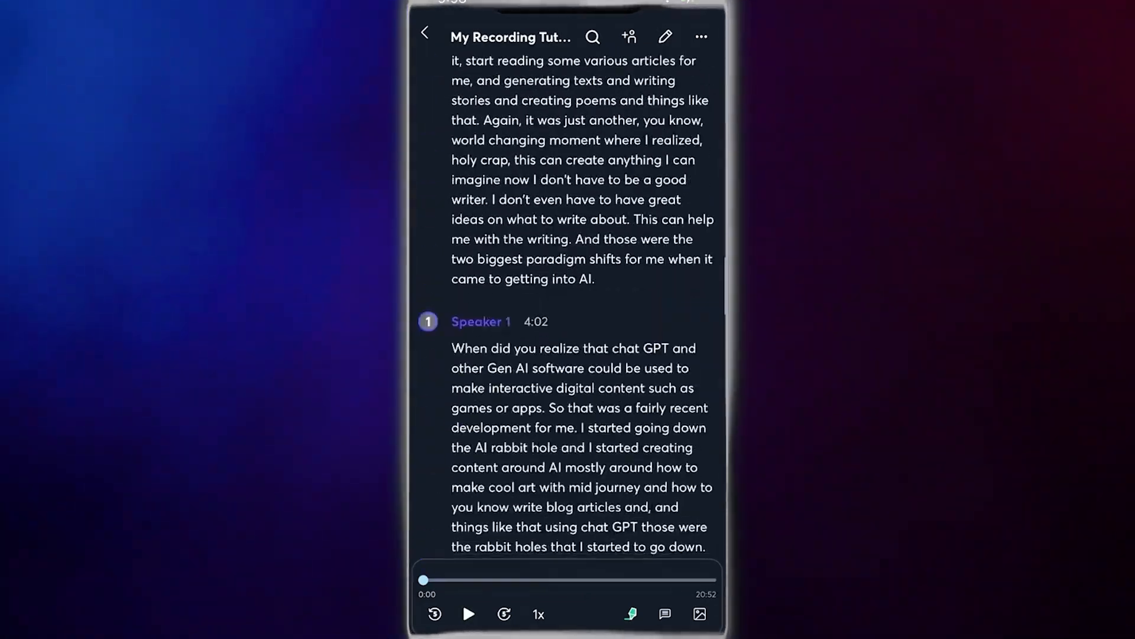
scroll("down", 3)
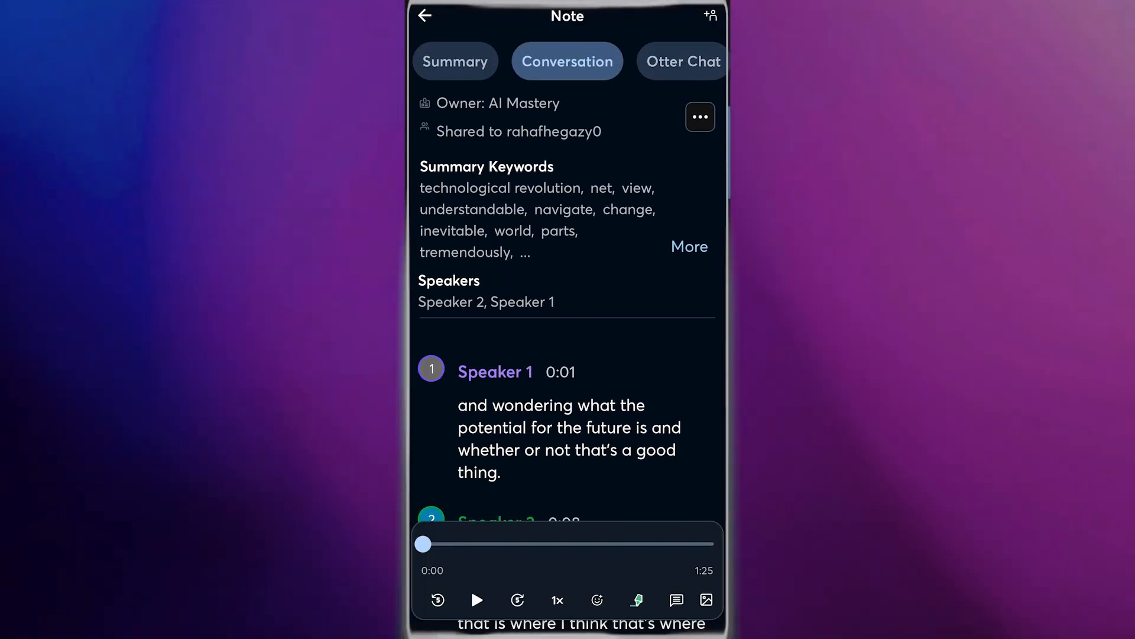
Send Otter the chat question 'was anything mentioned about technology?' on this note
left_click(682, 60)
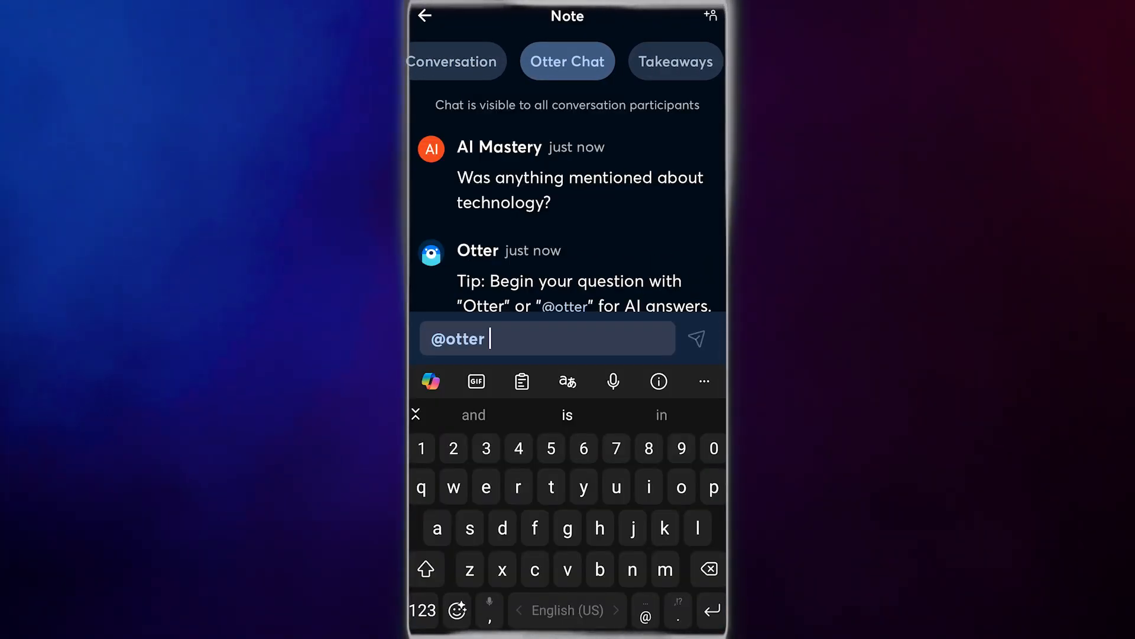
type("was anything")
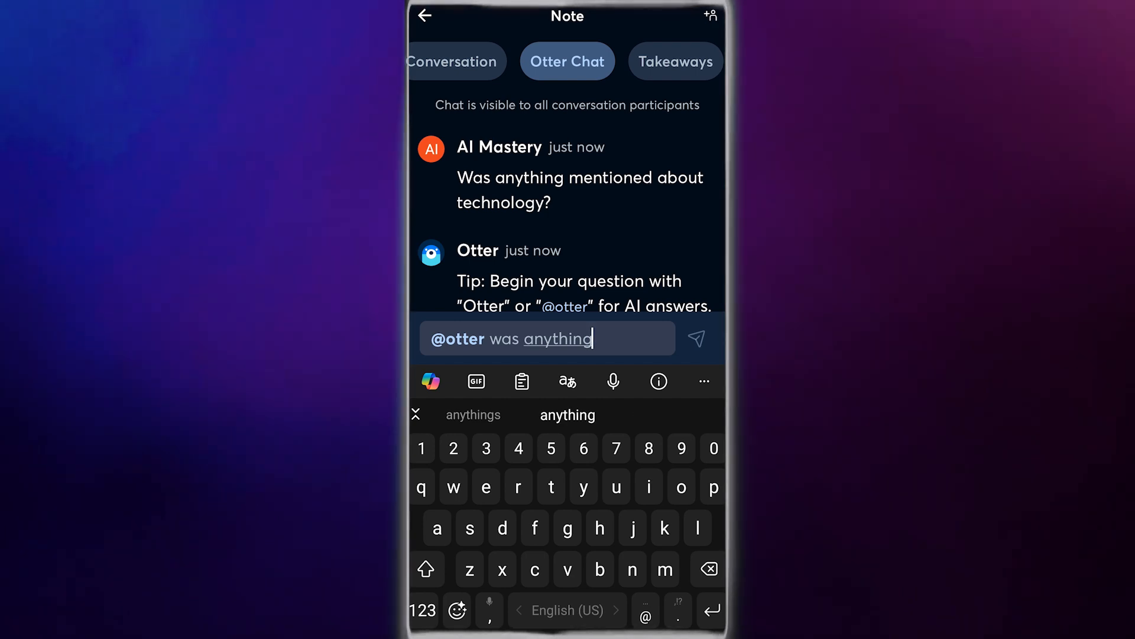
type("mentioned about")
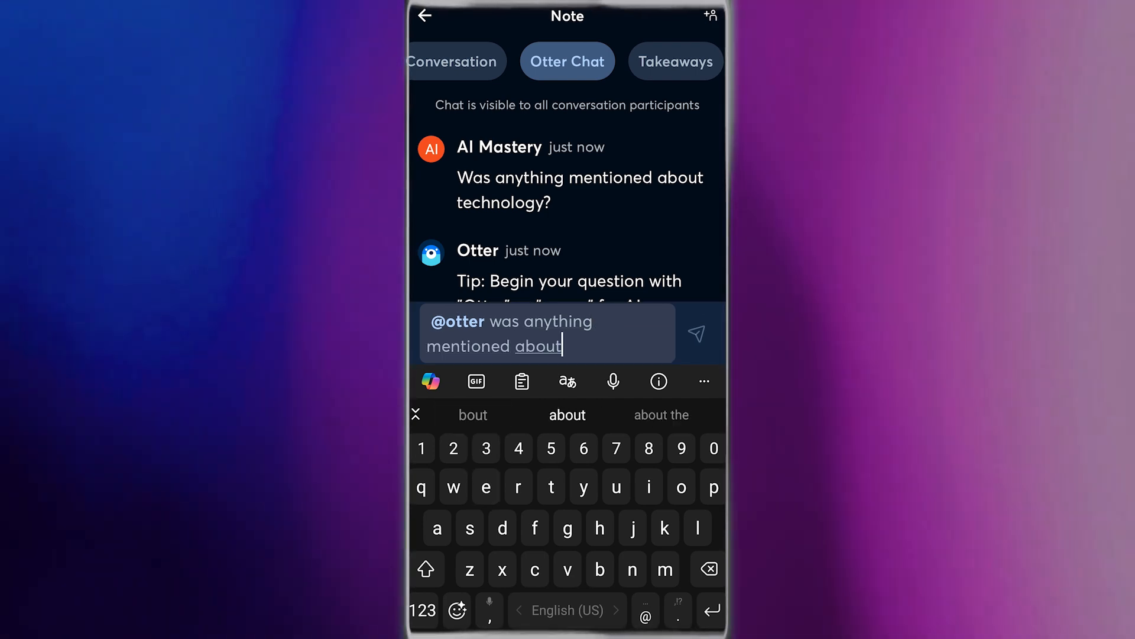
left_click(694, 334)
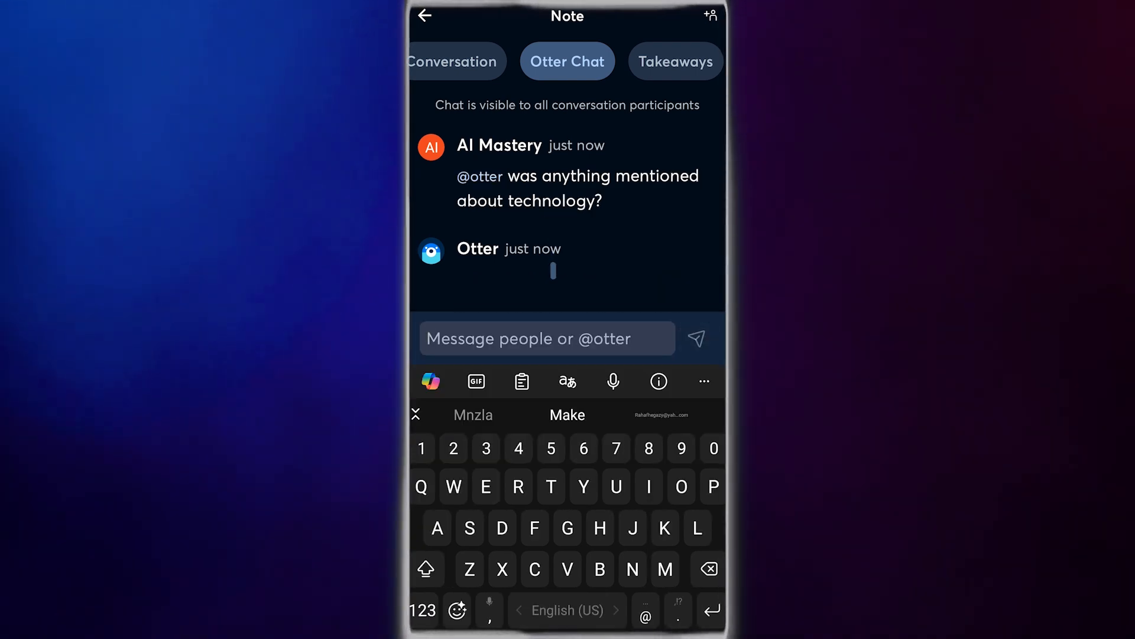